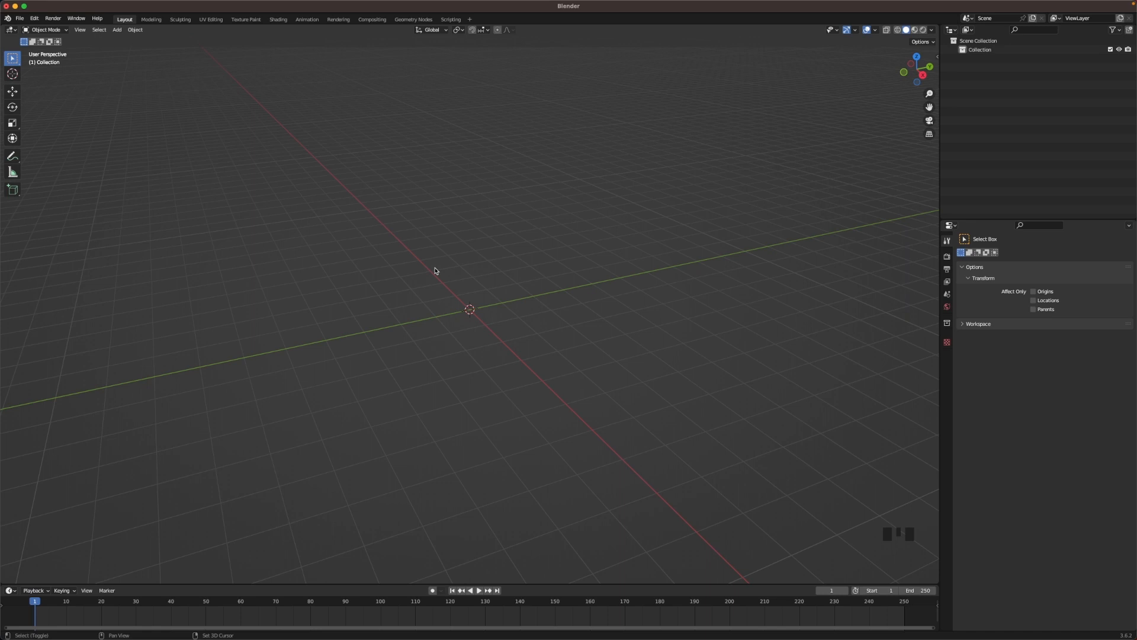
# Add a cube, enter edit mode and raise its top face into a tall block.
pyautogui.press('shift+a')
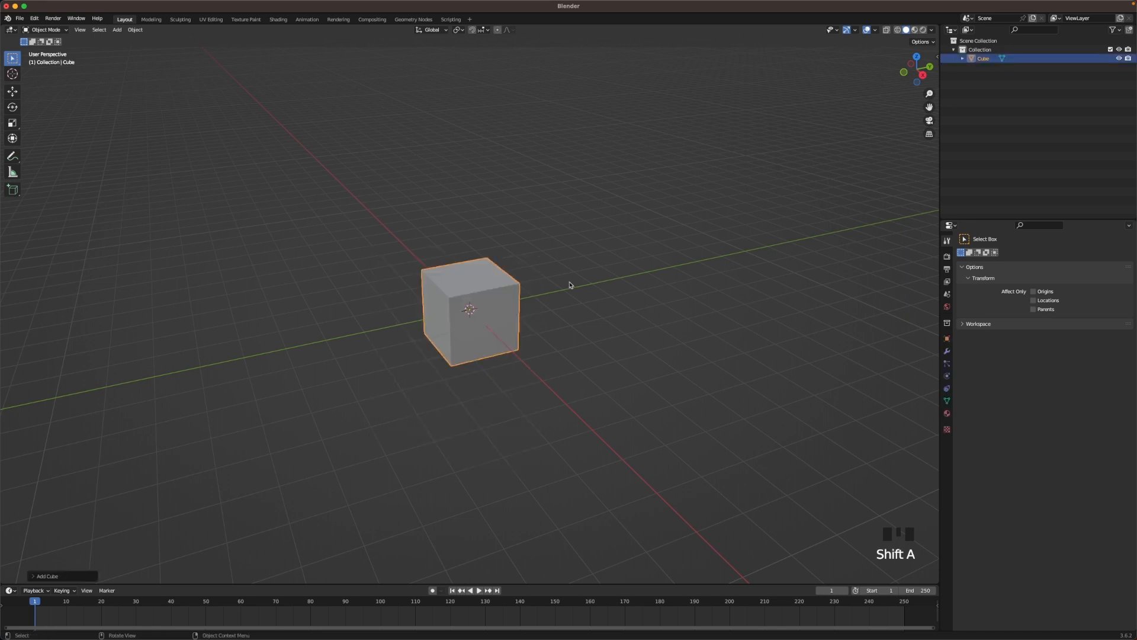
pyautogui.press('Tab')
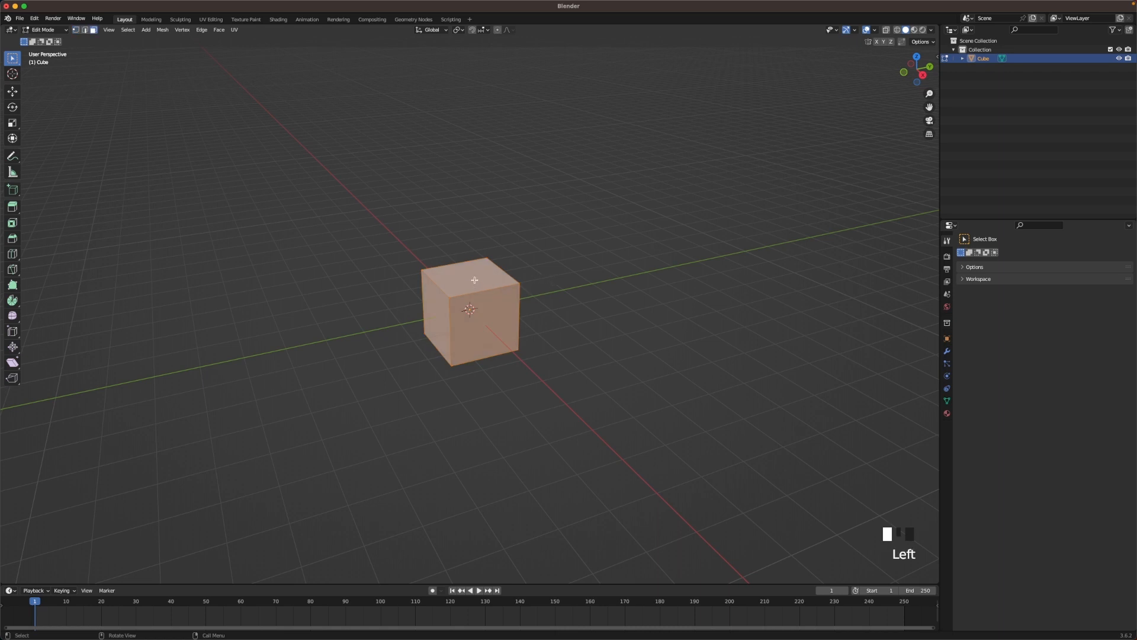
pyautogui.press('g')
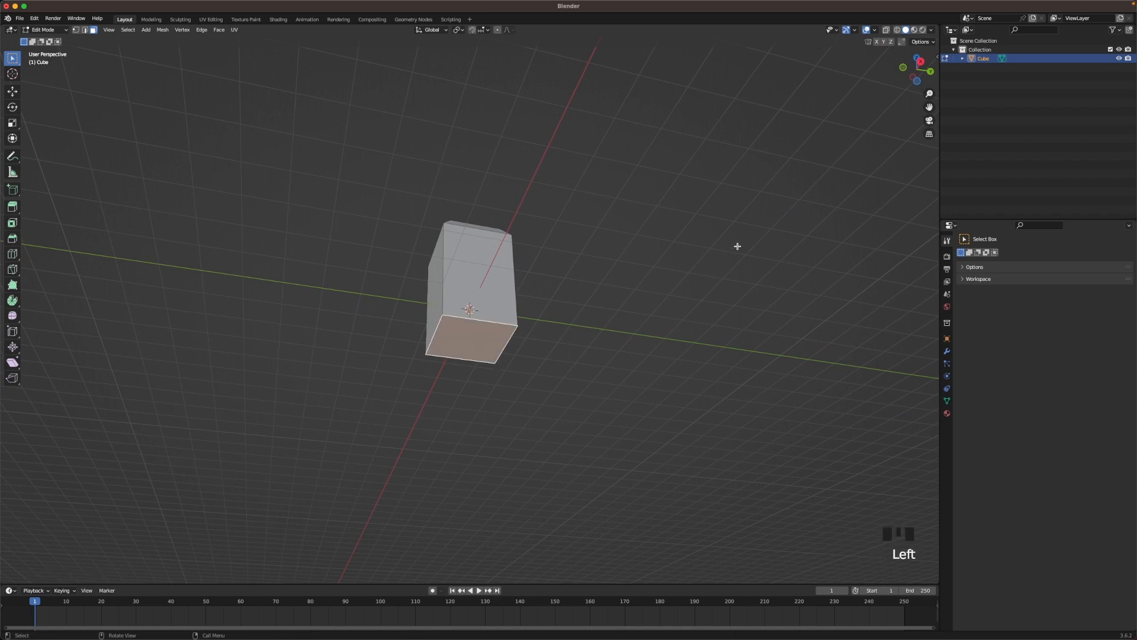
# Add two edge loops around the block and pinch them inward into grooves.
pyautogui.press('s')
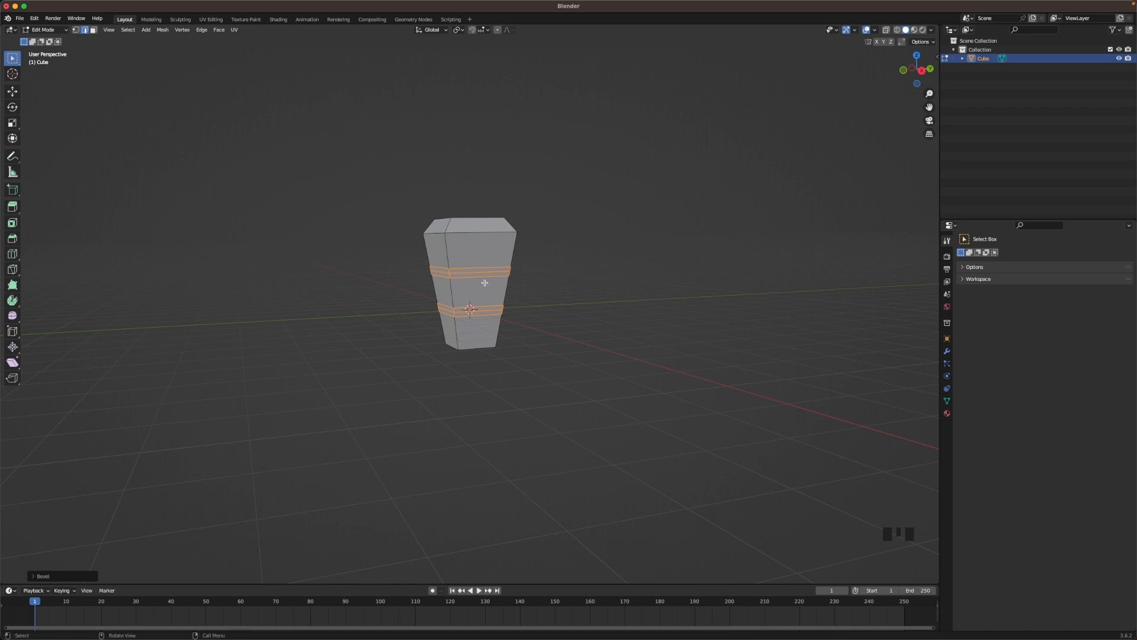
pyautogui.scroll(3)
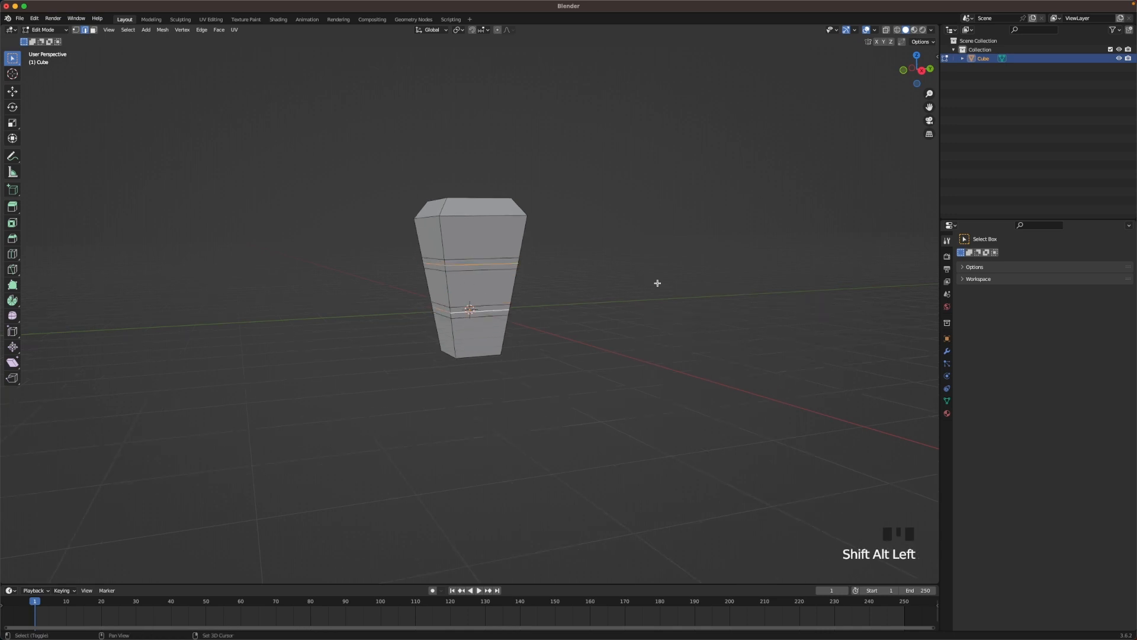
pyautogui.press('s')
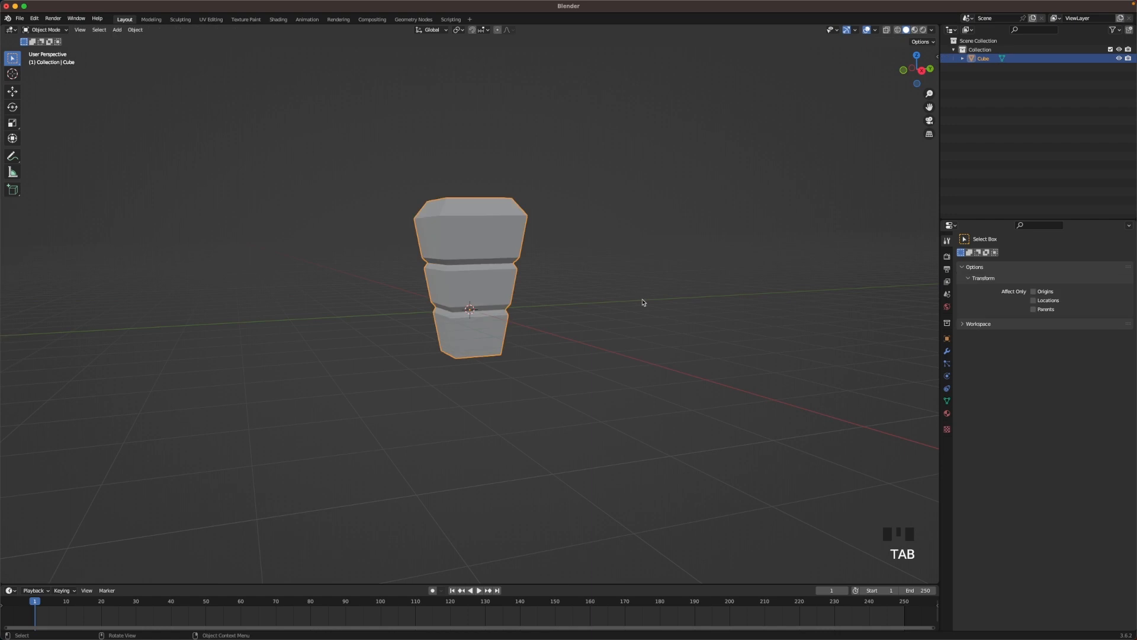
# Subdivide the grooved block and shade it smooth into a rounded carrot body.
pyautogui.press('ctrl+3')
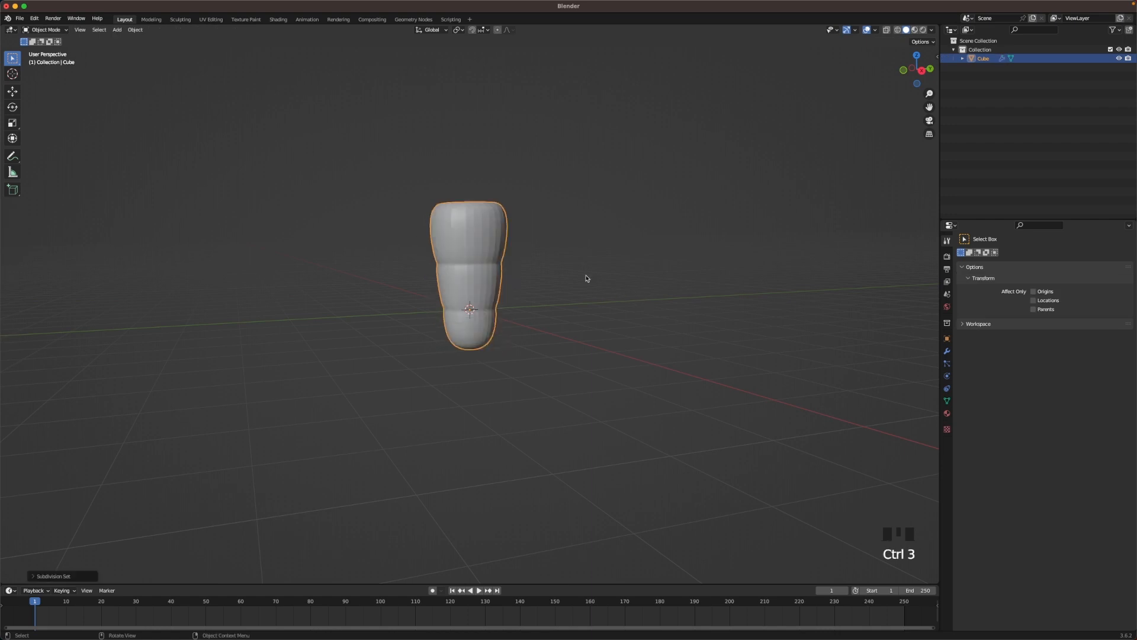
pyautogui.moveTo(587, 279); pyautogui.dragTo(508, 256)
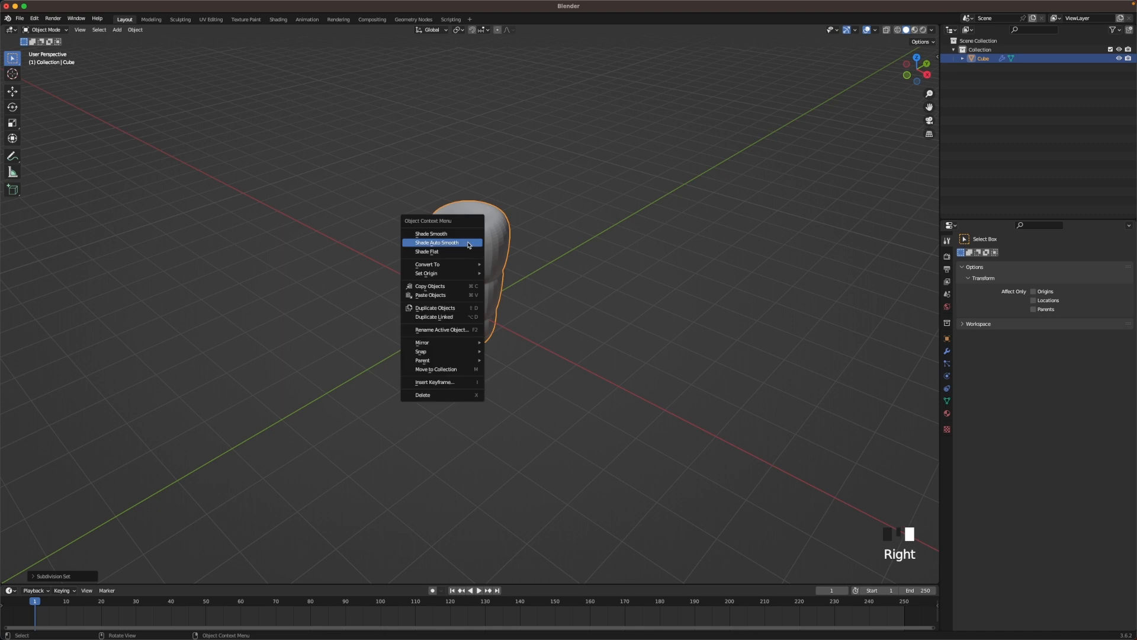
pyautogui.click(432, 234)
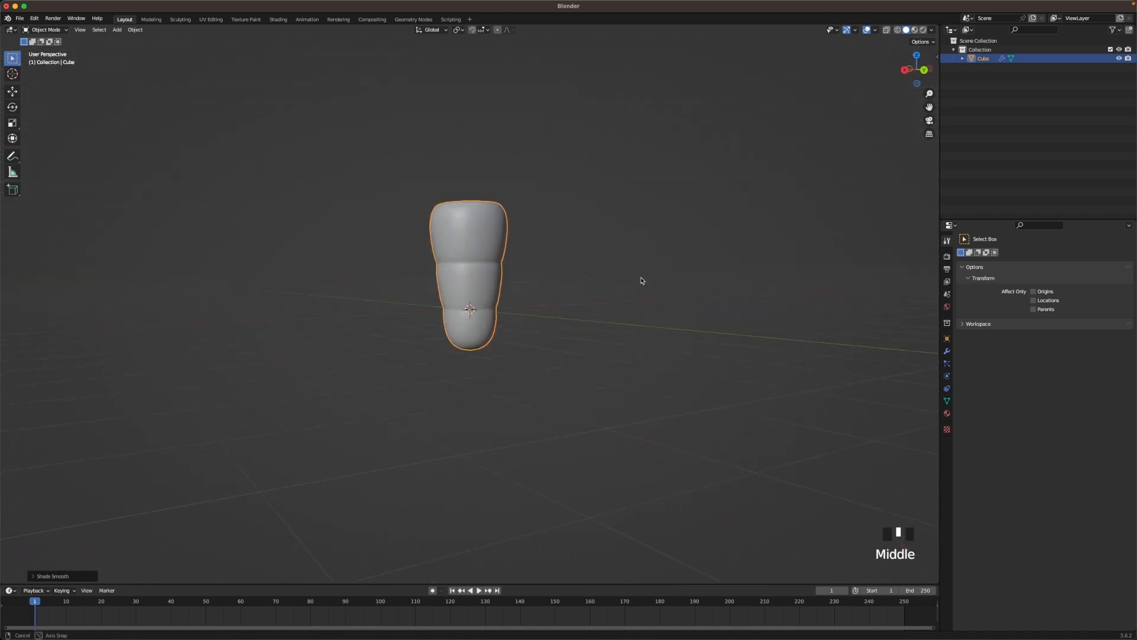
# Squash the whole carrot mesh slightly shorter along the vertical axis.
pyautogui.press('Tab')
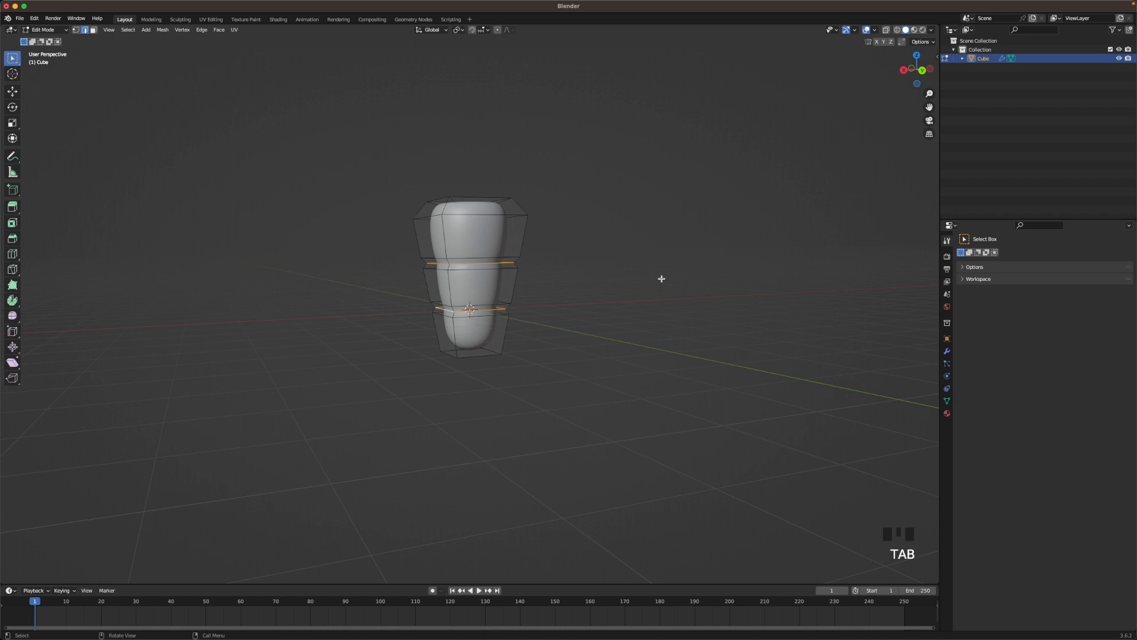
pyautogui.moveTo(661, 278); pyautogui.dragTo(715, 272)
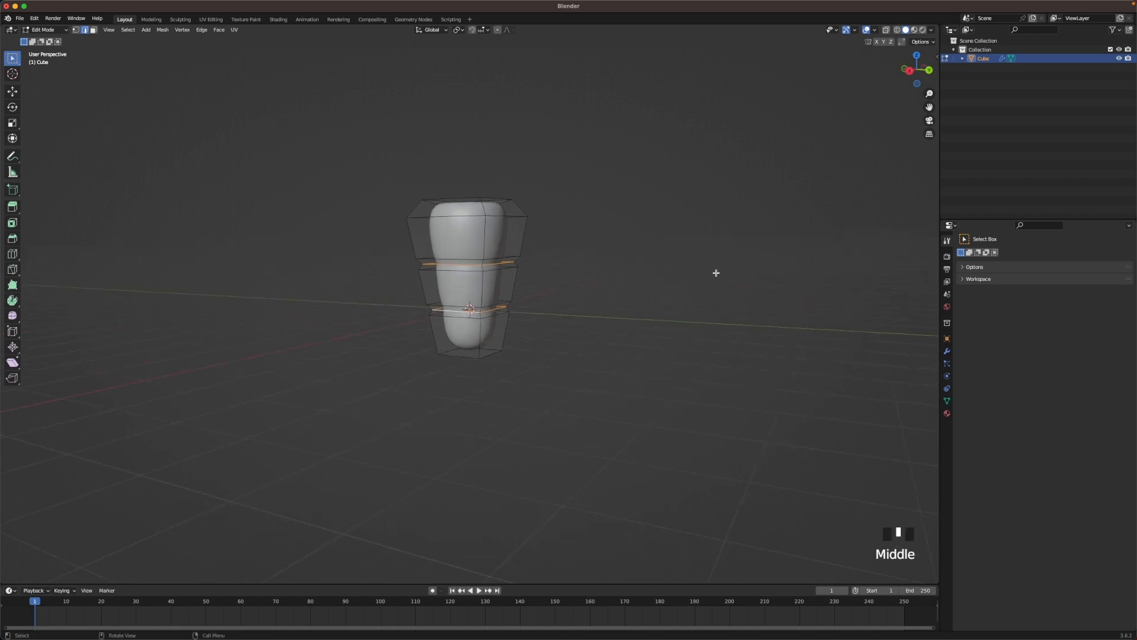
pyautogui.press('s')
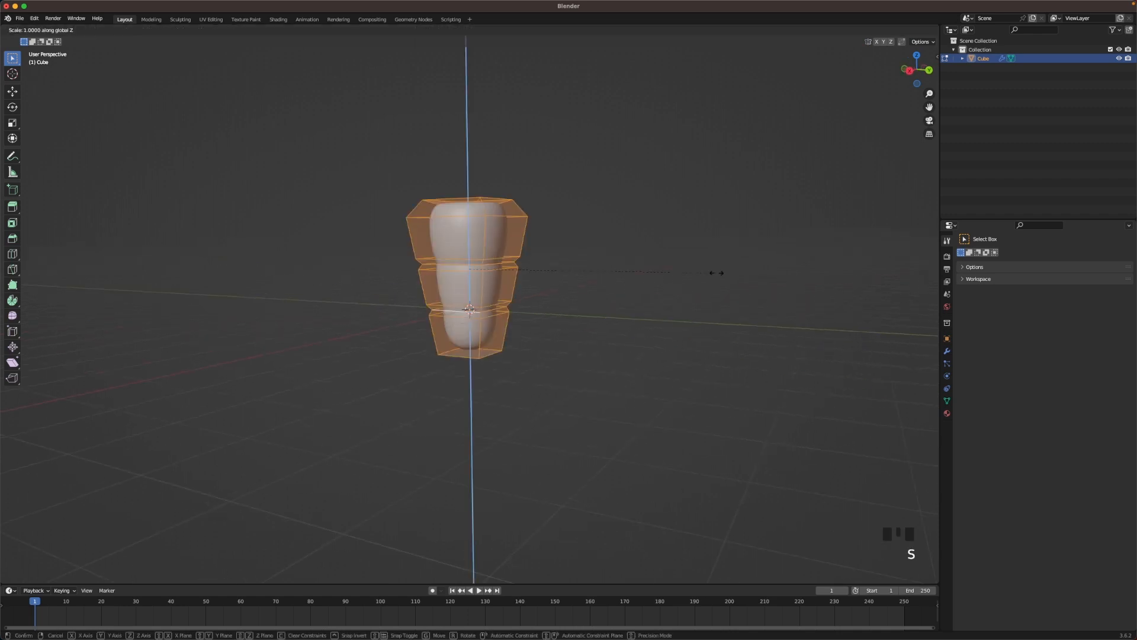
pyautogui.moveTo(678, 271)
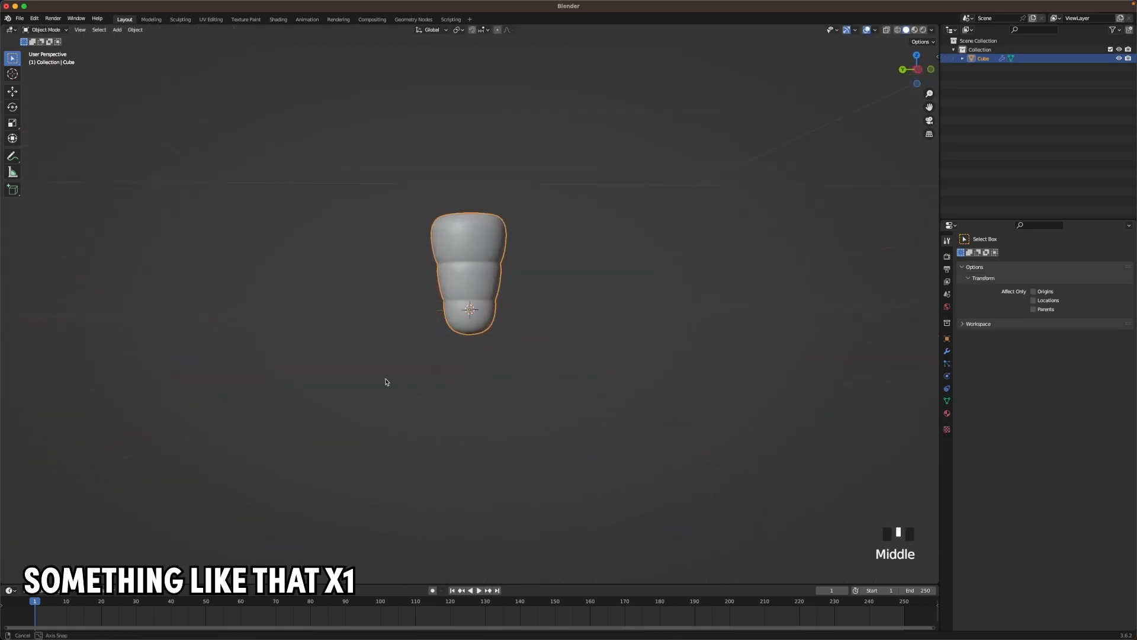
# Snap the 3D cursor to the body's top face and add a new cube there.
pyautogui.press('Tab')
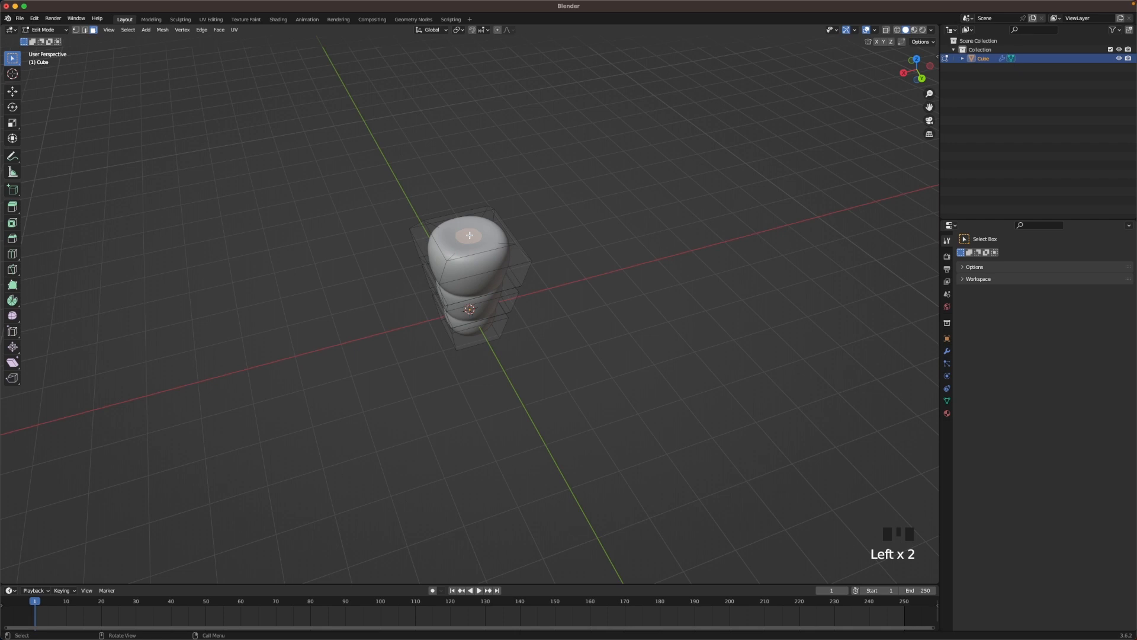
pyautogui.press('shift+s')
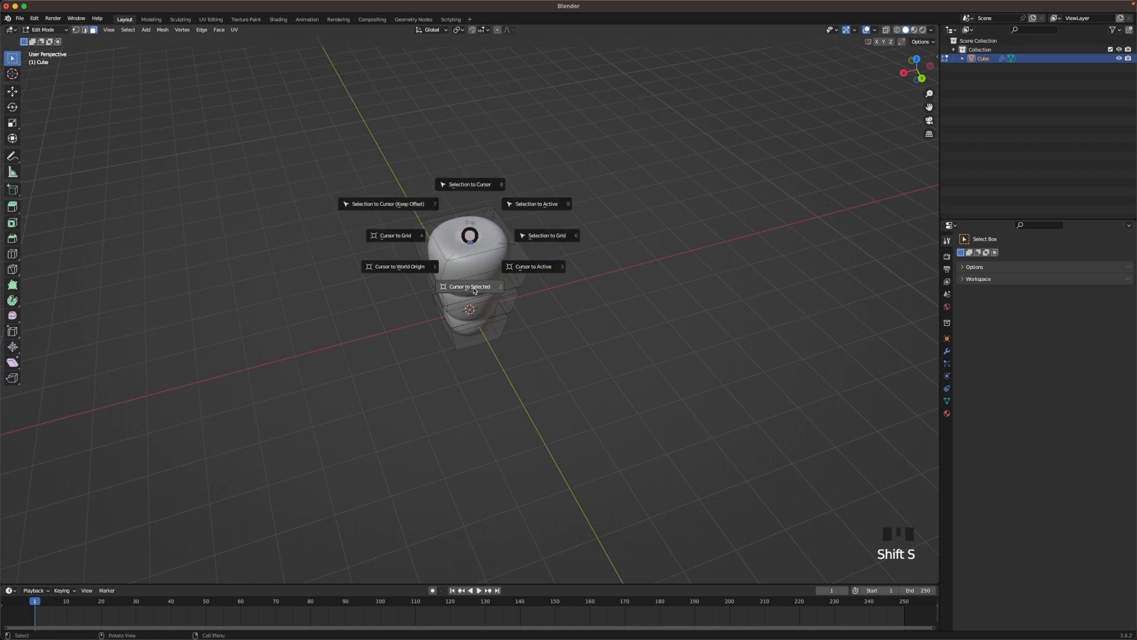
pyautogui.click(469, 286)
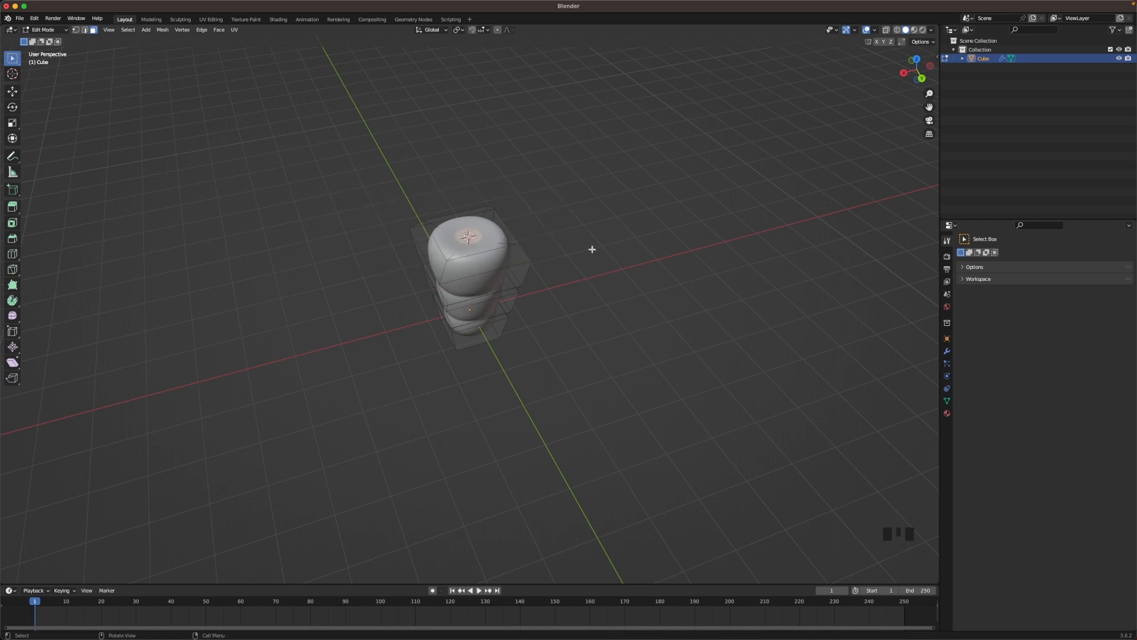
pyautogui.press('shift+a')
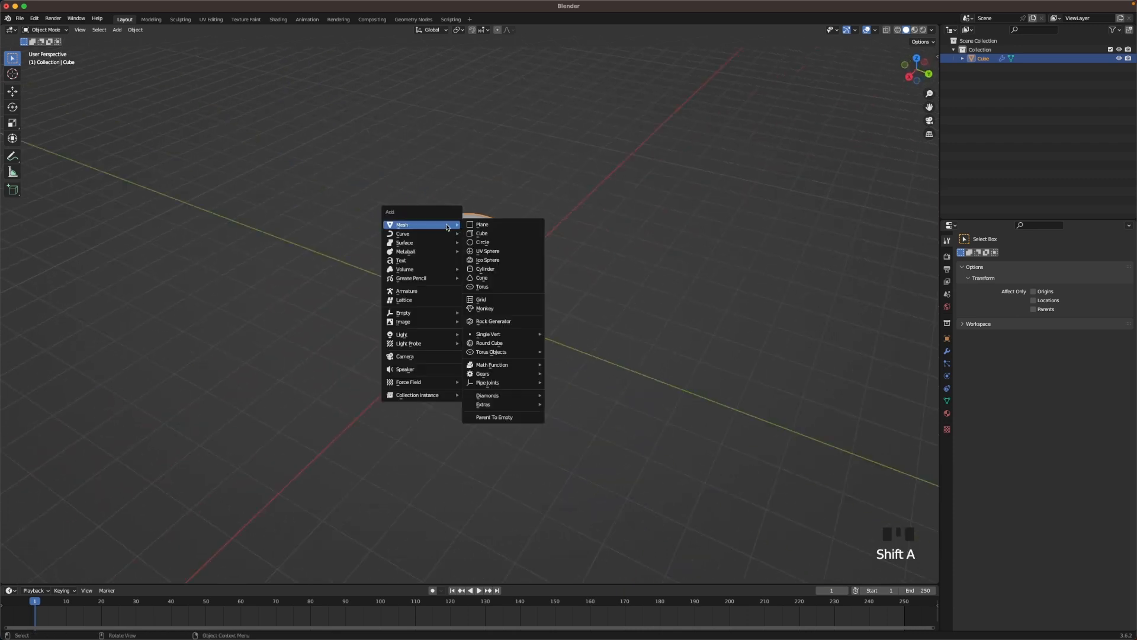
pyautogui.click(481, 233)
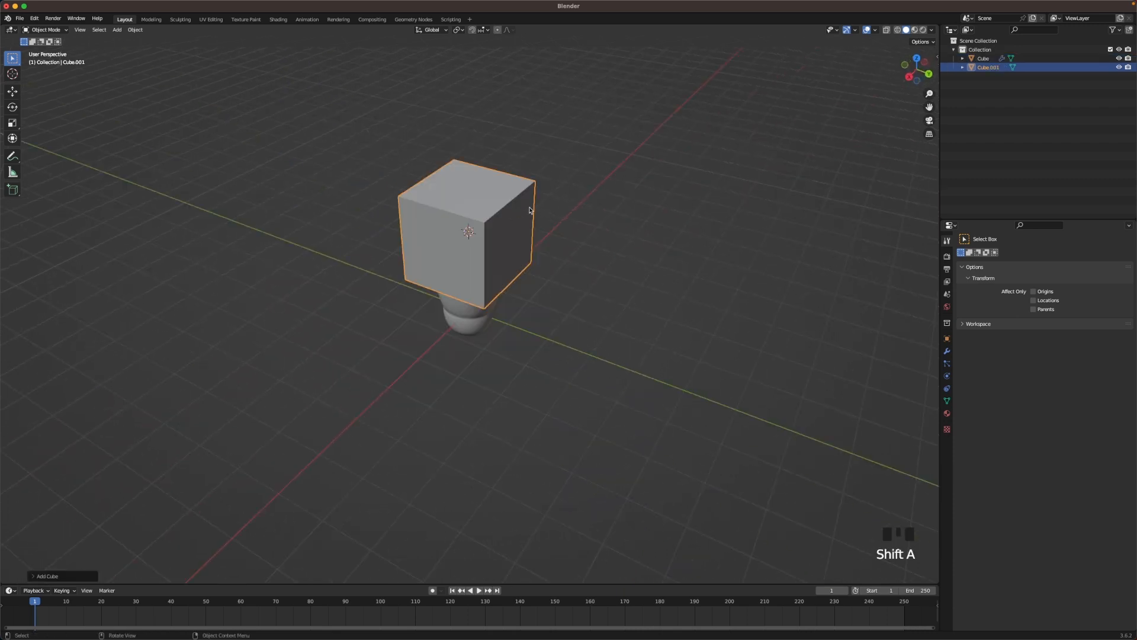
# Shape the cube into a small rounded leaf, subdivided and shaded smooth.
pyautogui.press('s')
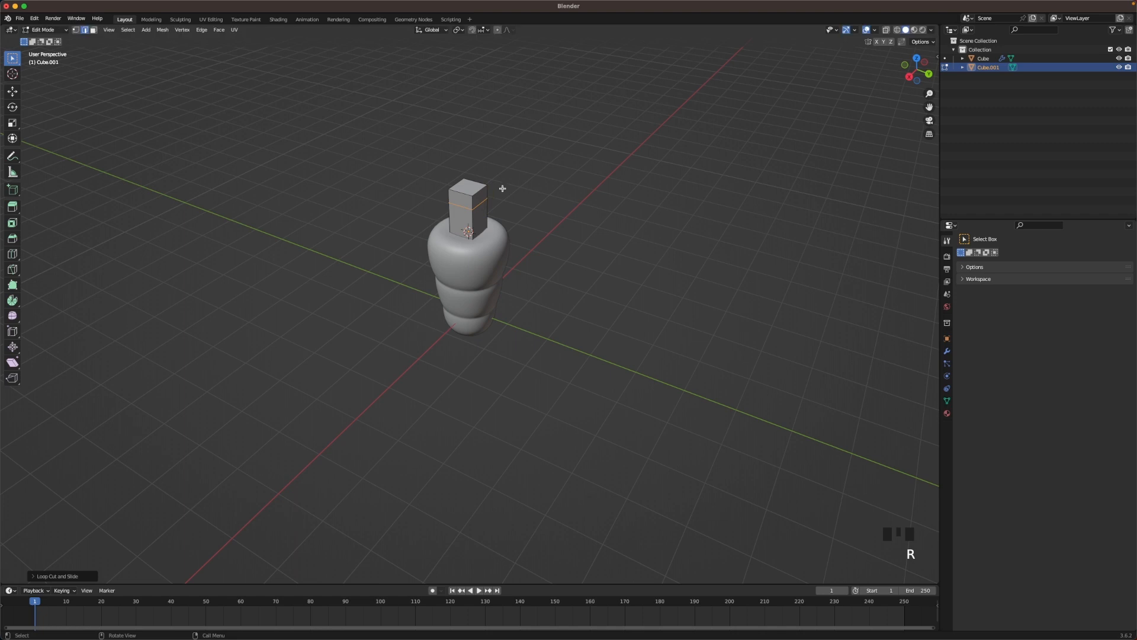
pyautogui.press('s')
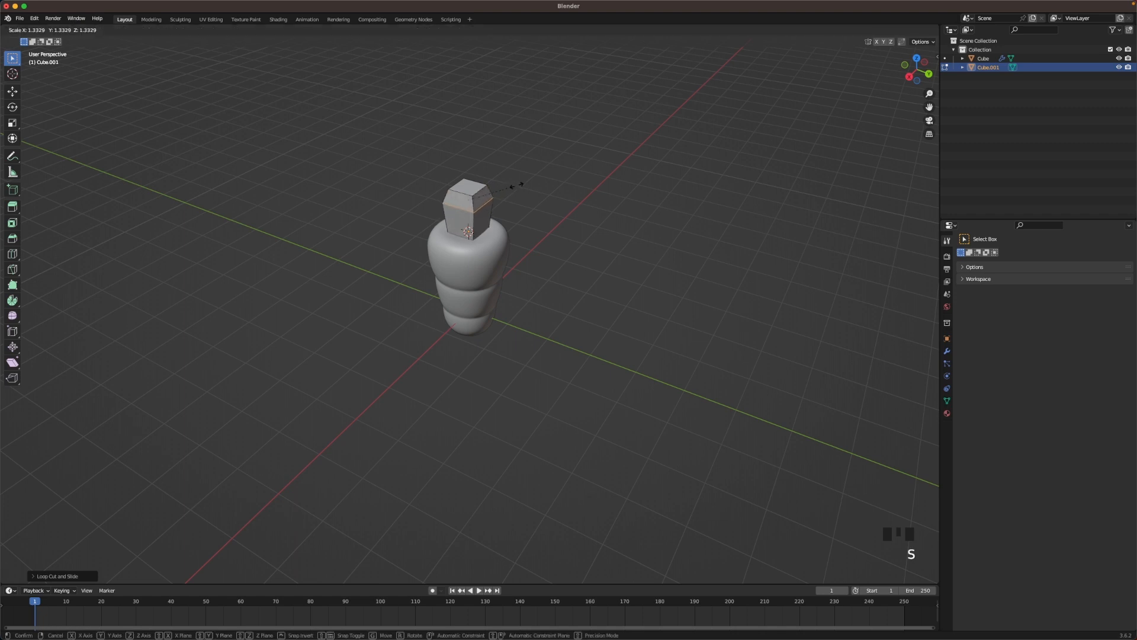
pyautogui.press('Tab')
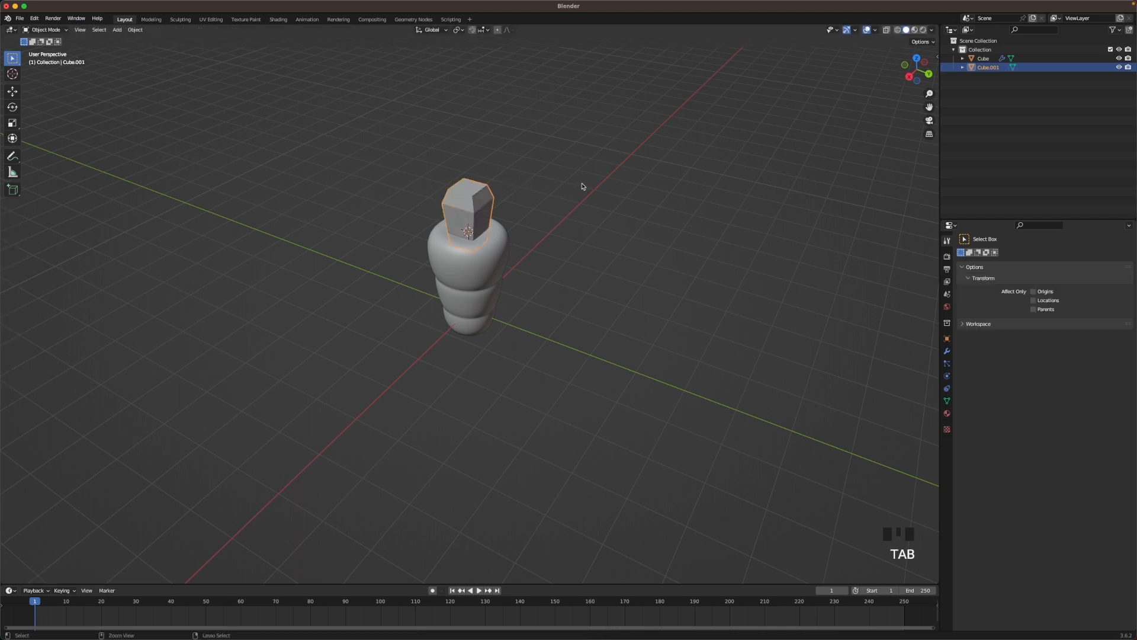
pyautogui.scroll(3)
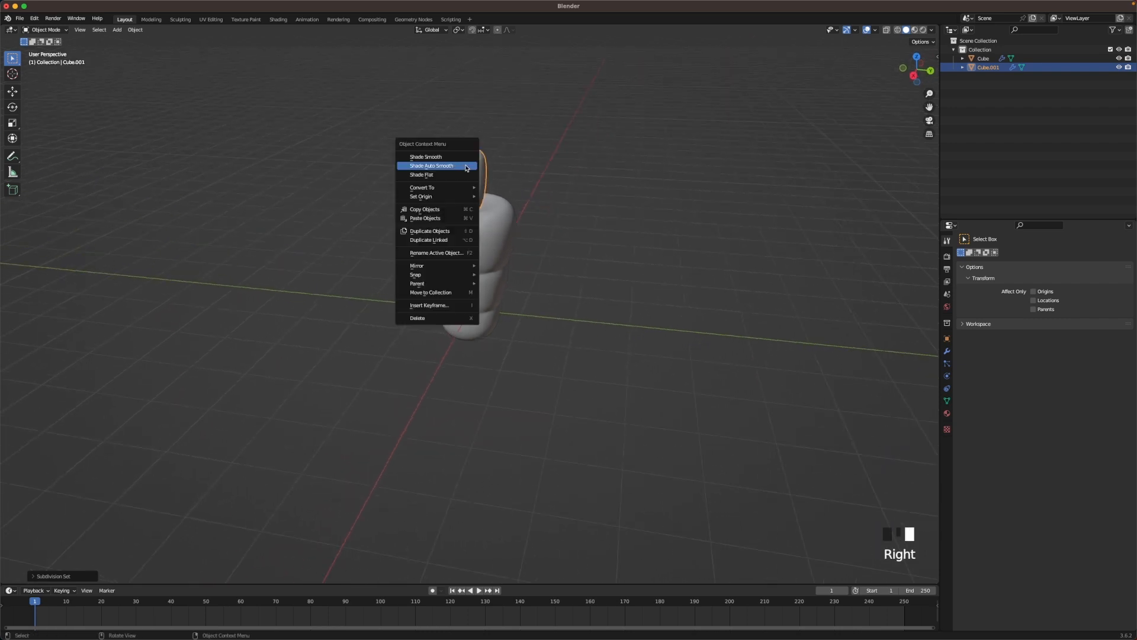
pyautogui.click(425, 156)
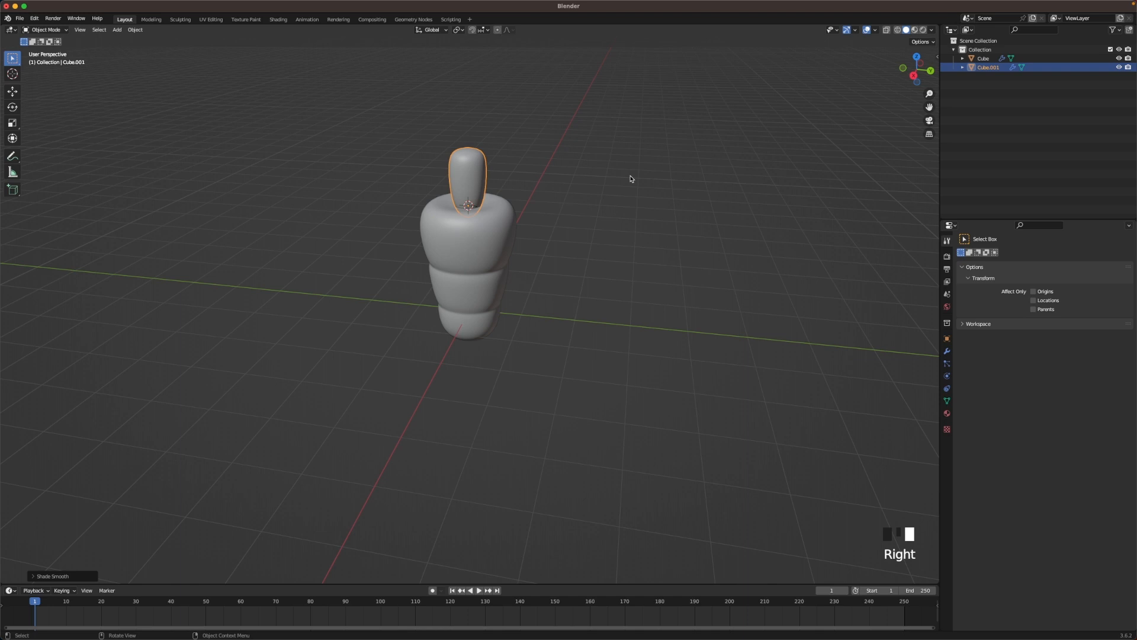
# Duplicate the leaf twice and rotate the copies outward into a three-leaf cluster.
pyautogui.press('r')
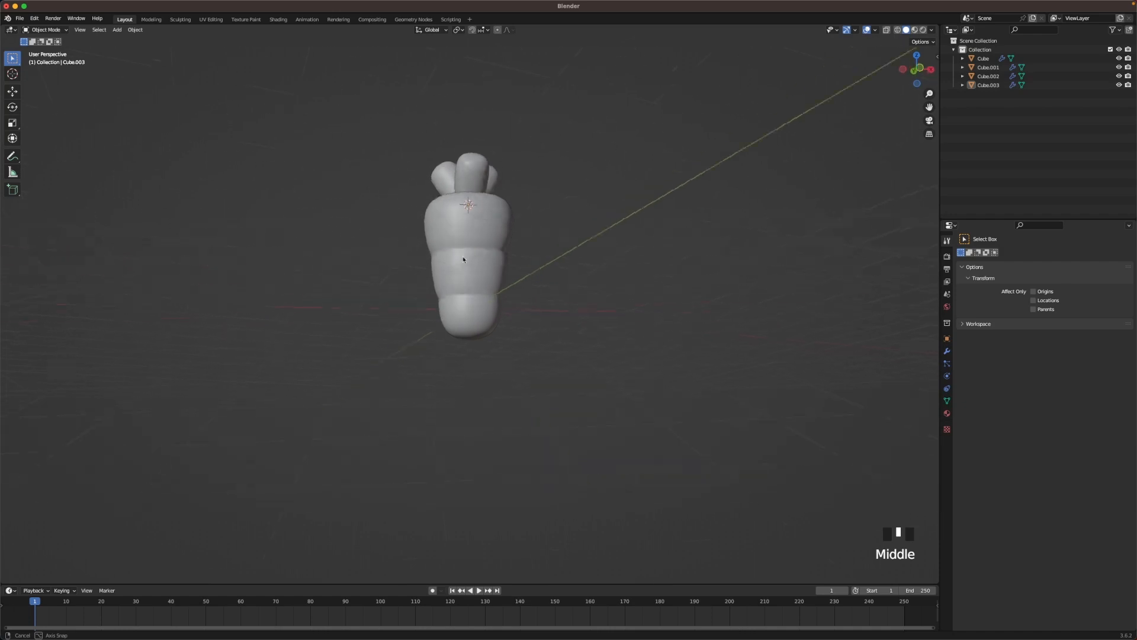
pyautogui.moveTo(464, 254); pyautogui.dragTo(639, 223)
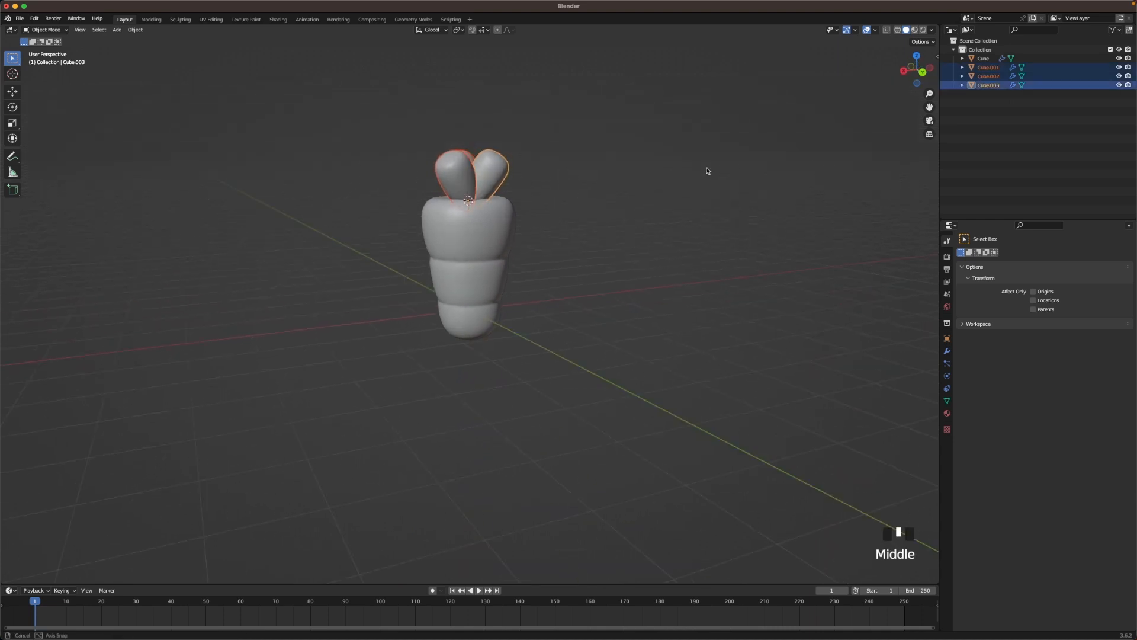
pyautogui.press('g')
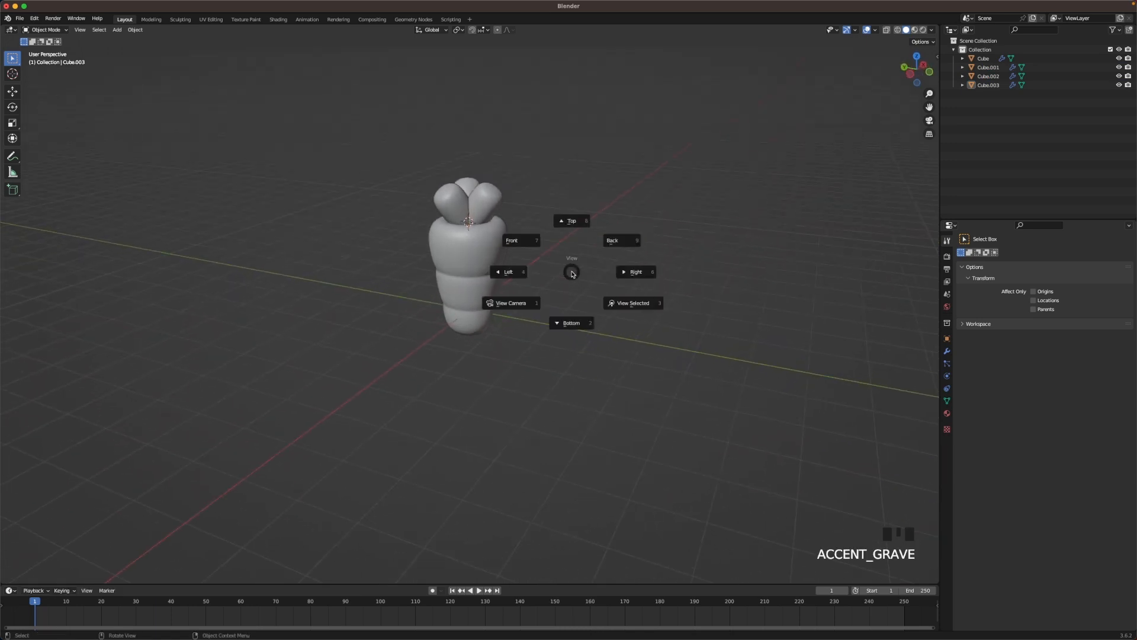
# Add a camera, look through it and position the carrot in frame.
pyautogui.click(512, 240)
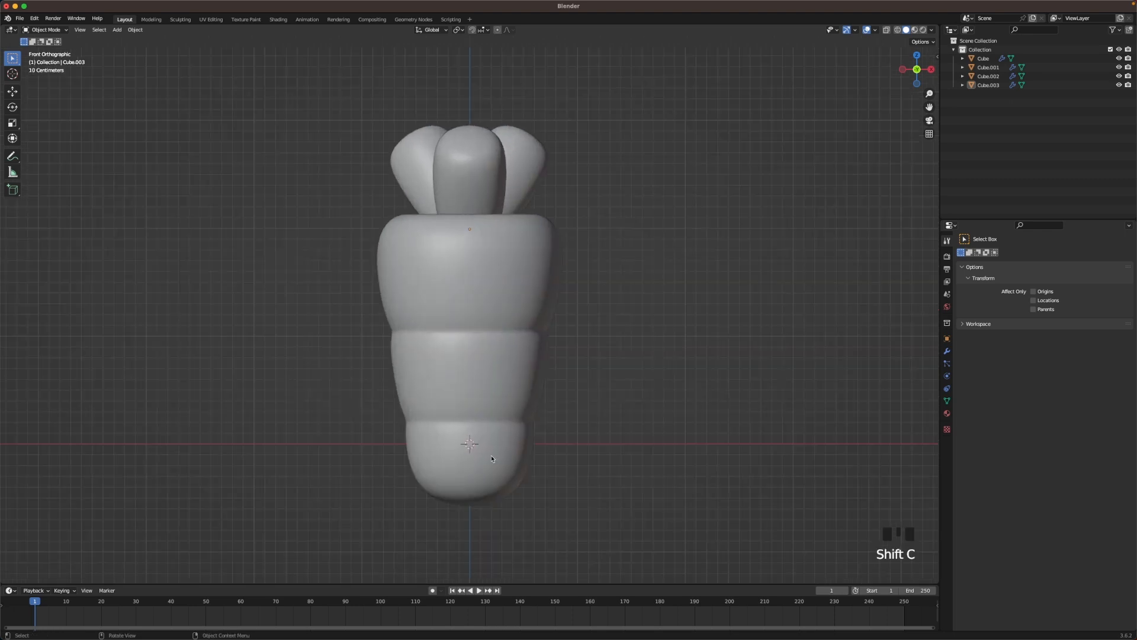
pyautogui.scroll(-3)
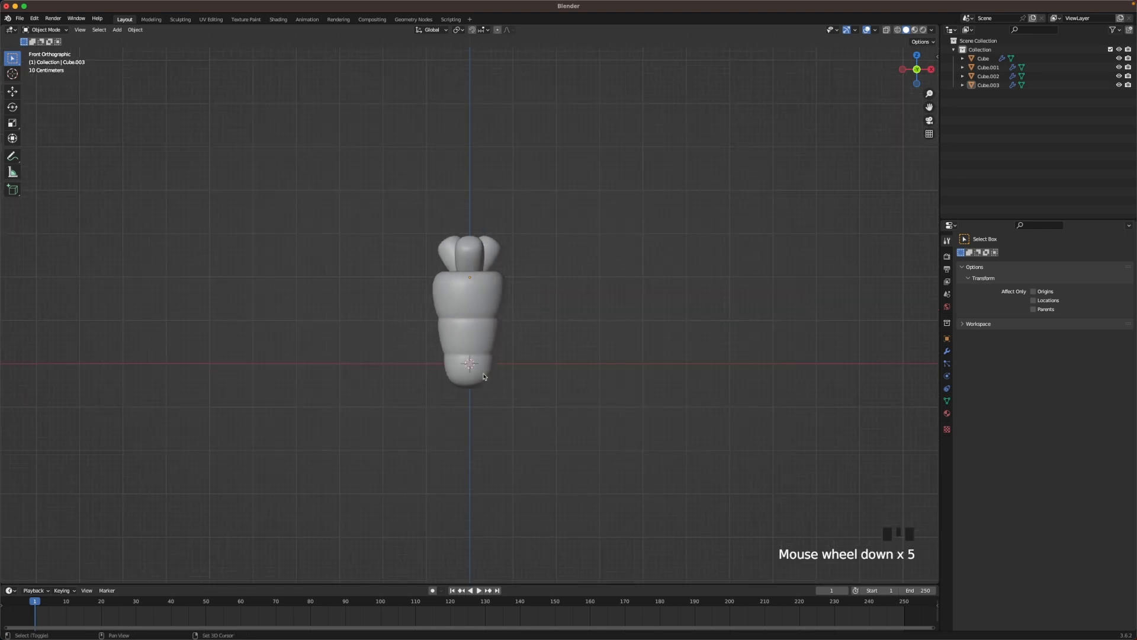
pyautogui.press('shift+a')
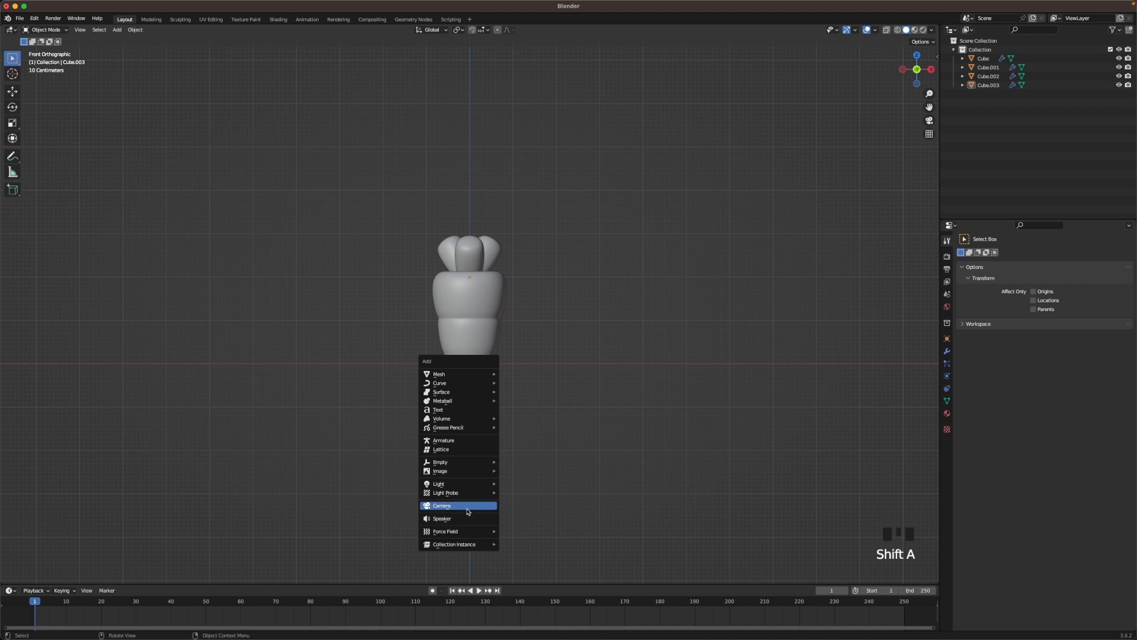
pyautogui.click(441, 506)
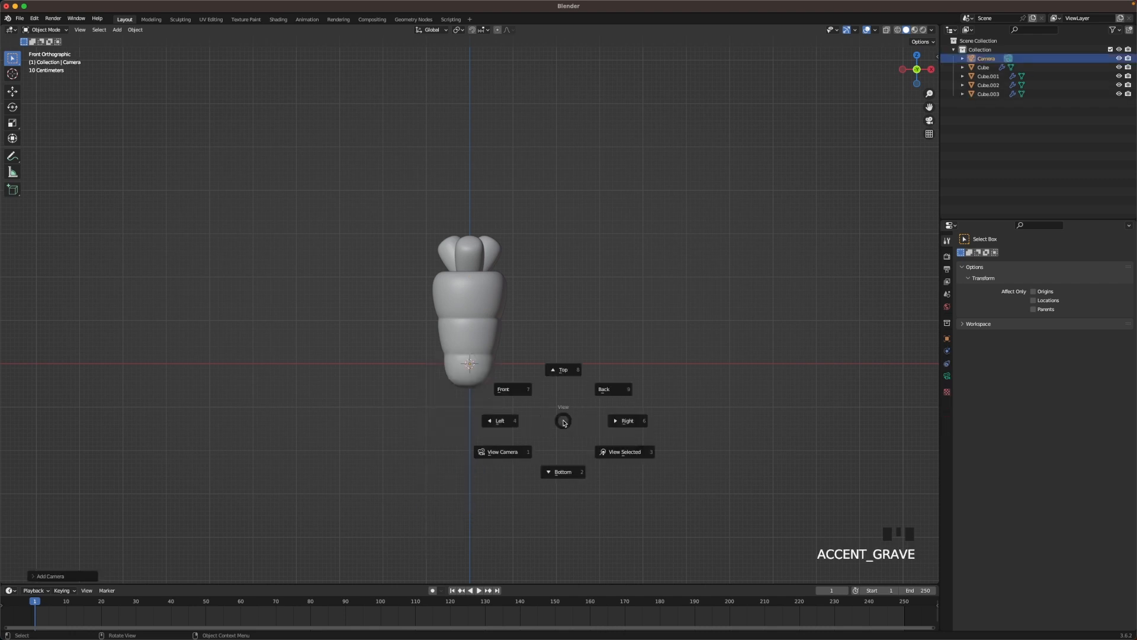
pyautogui.click(503, 451)
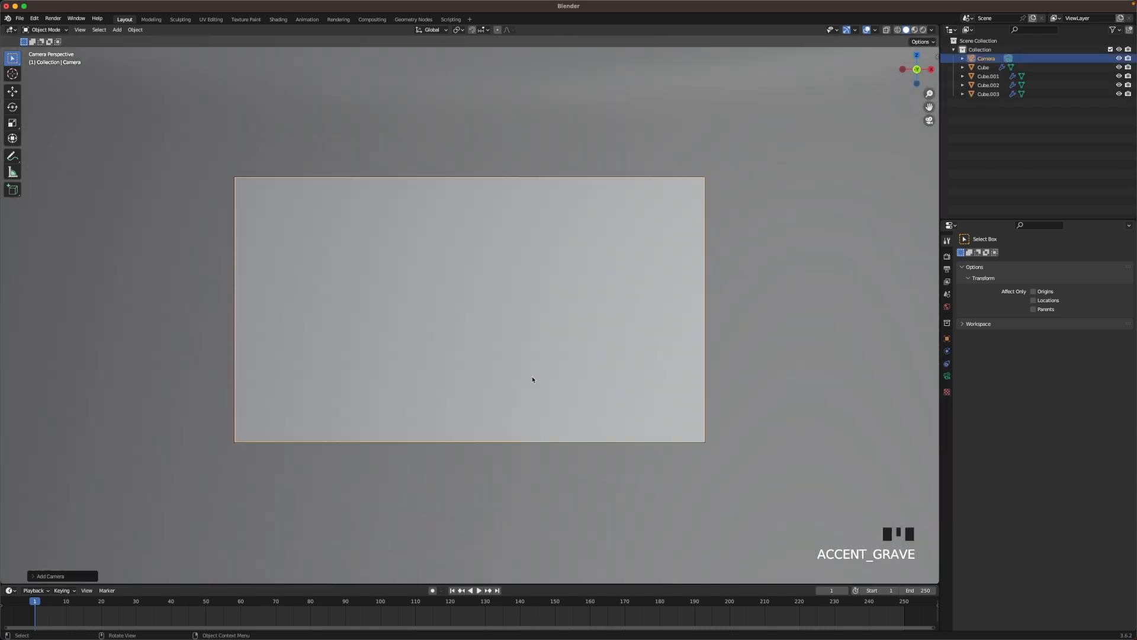
pyautogui.press('g')
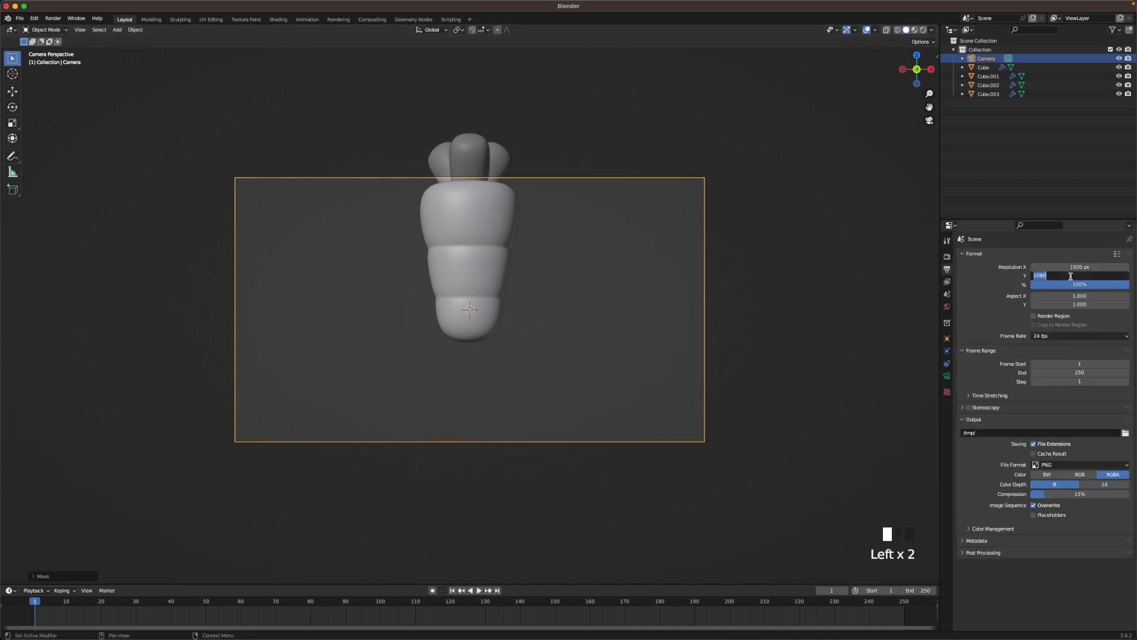
# Set the render resolution to a square 1920 by 1920 pixels.
pyautogui.write('1920 px')
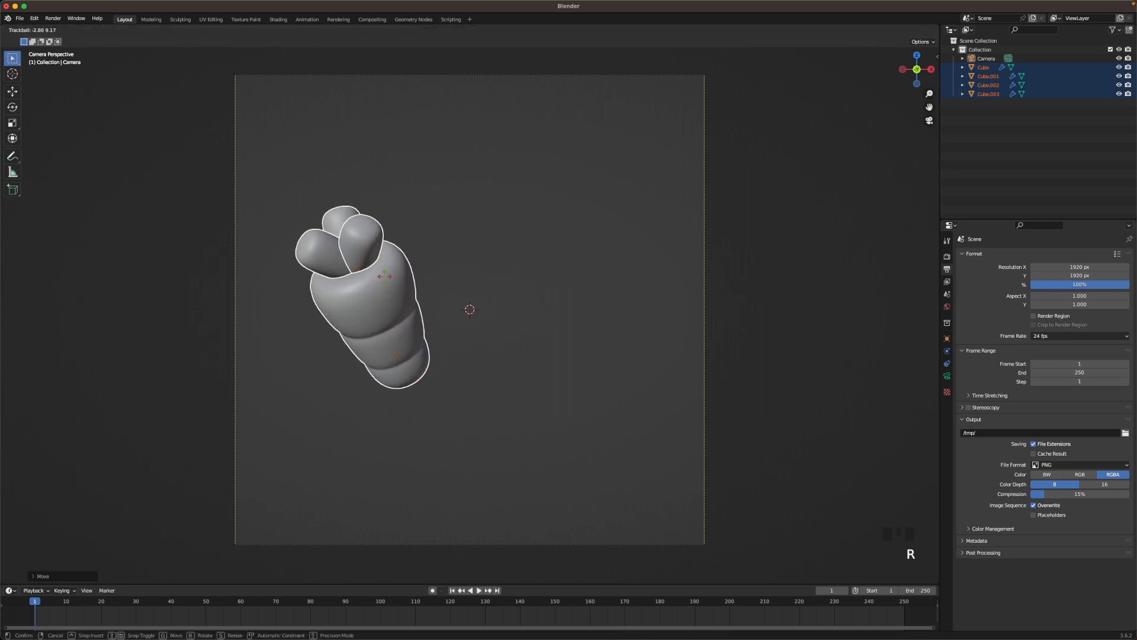
# Tilt the carrot diagonally and place a linked copy toward the upper right.
pyautogui.press('s')
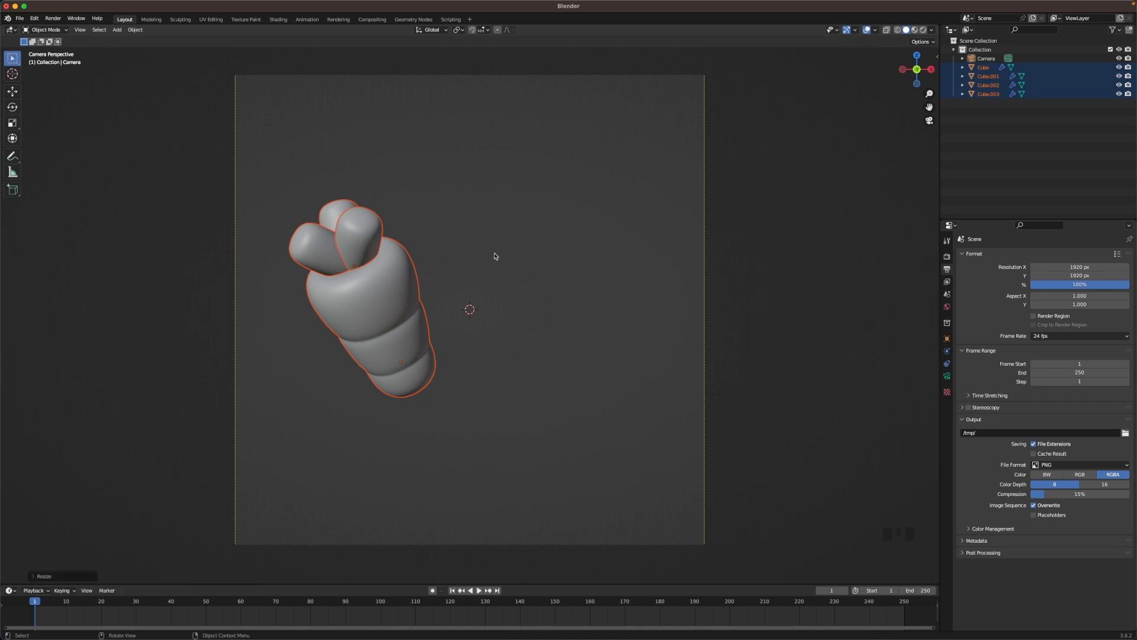
pyautogui.press('alt+d')
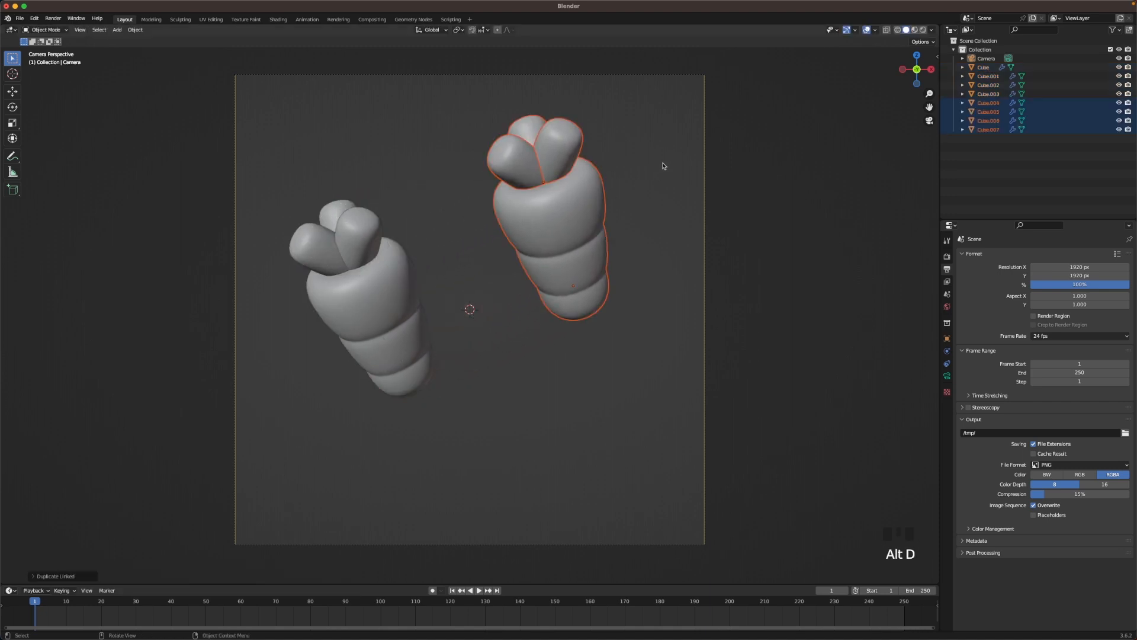
pyautogui.press('s')
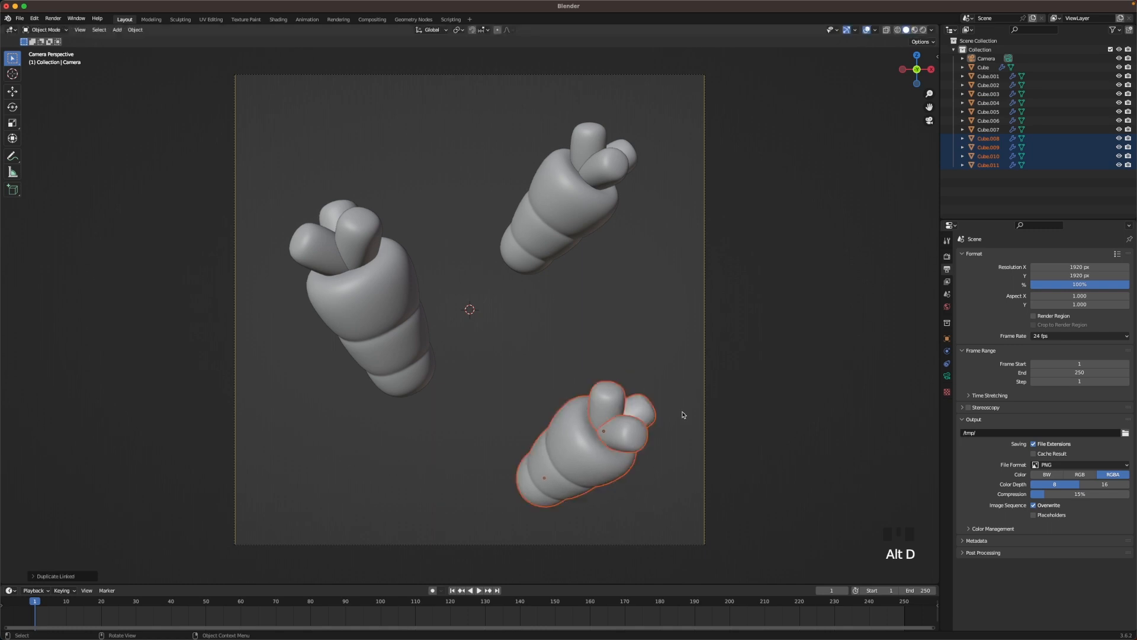
# Add a third linked carrot and position it at the lower right of the frame.
pyautogui.press('s')
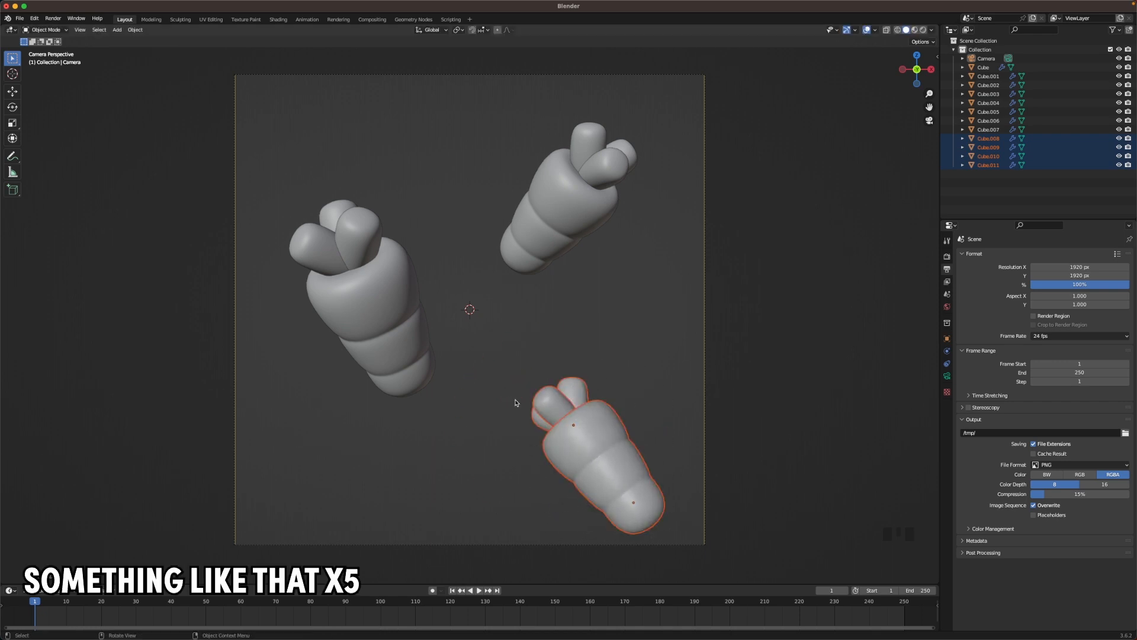
pyautogui.moveTo(595, 442); pyautogui.dragTo(573, 428)
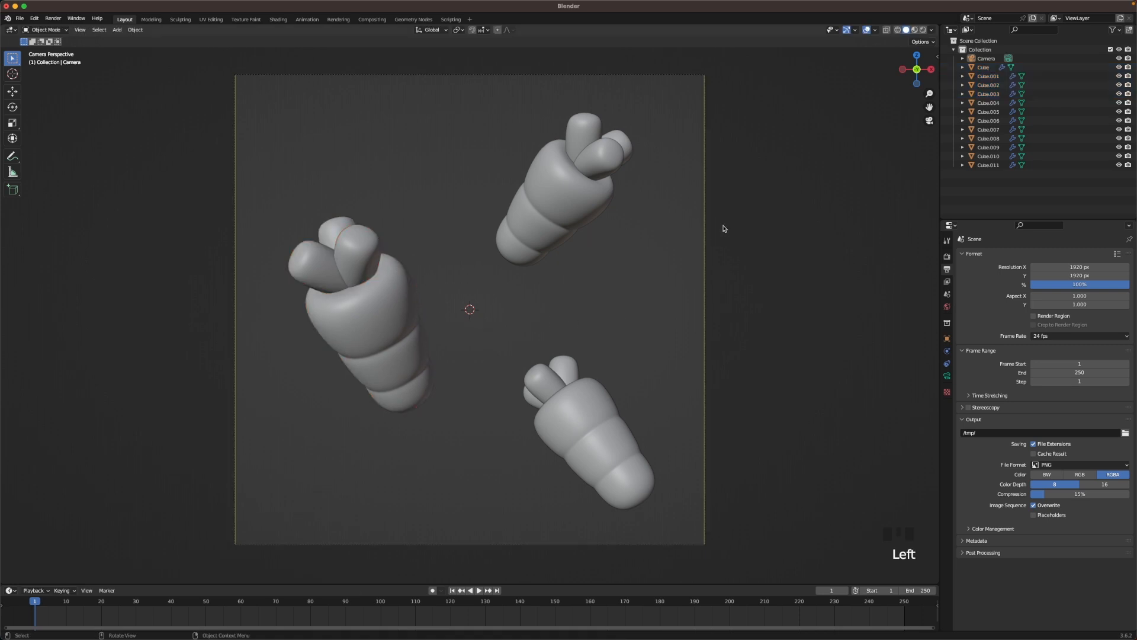
pyautogui.scroll(-3)
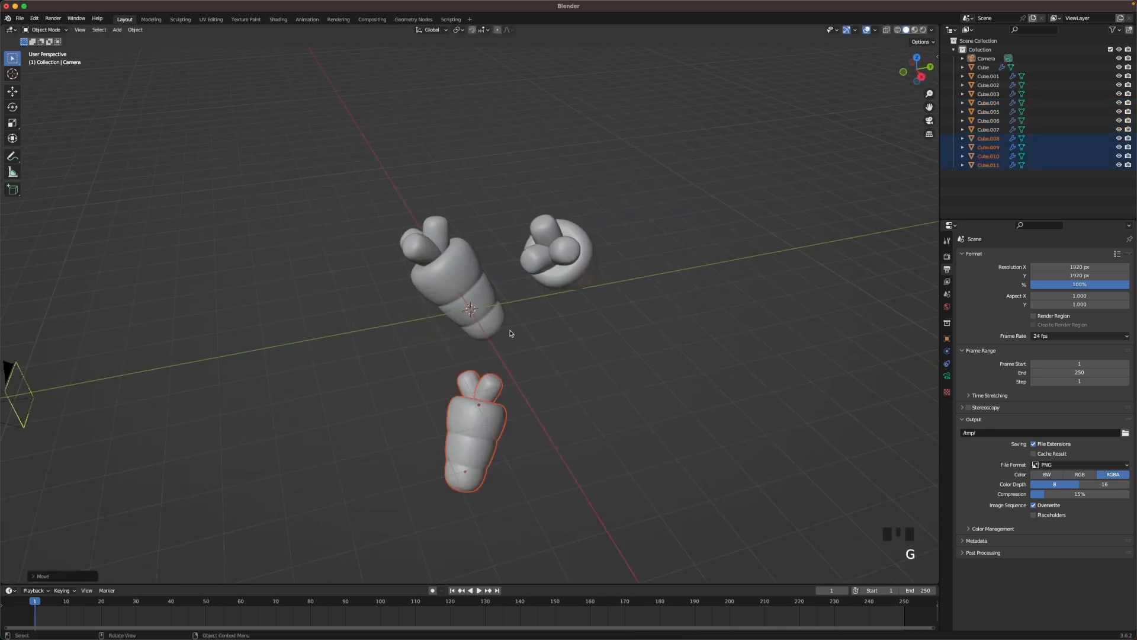
# Add an upright plane behind the carrots and scale it to fill the camera frame.
pyautogui.press('shift+a')
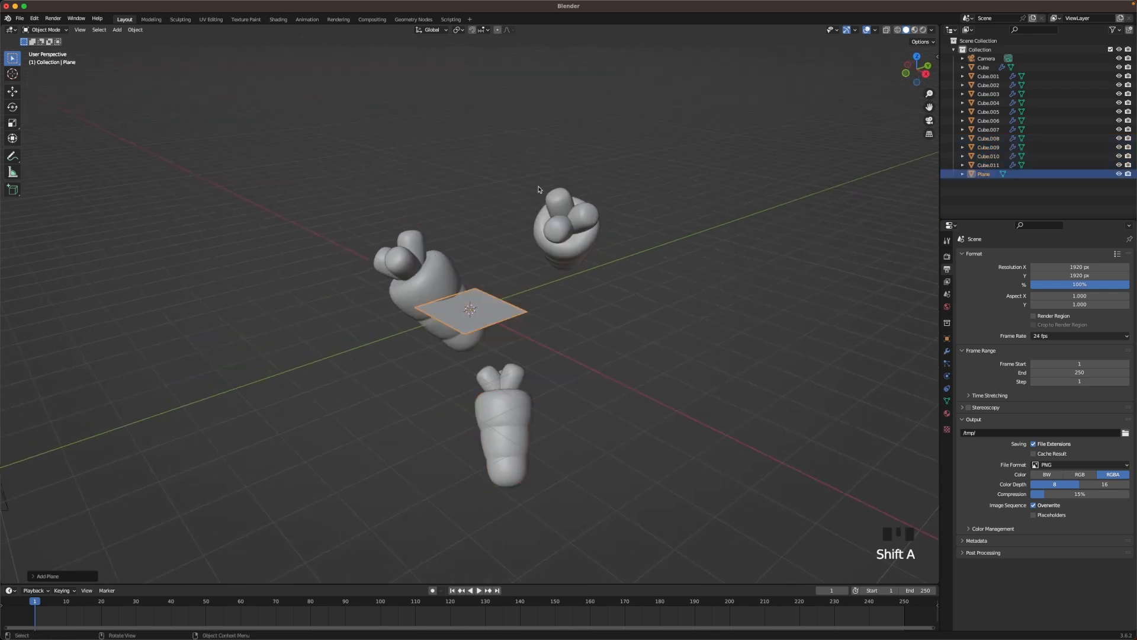
pyautogui.press('r')
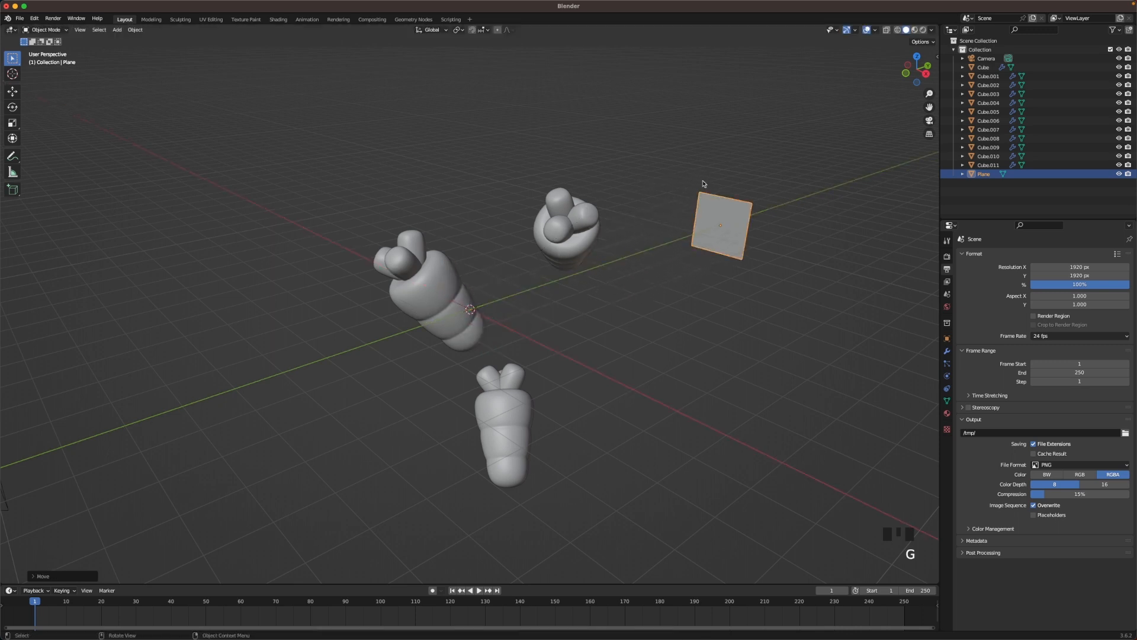
pyautogui.press('grave')
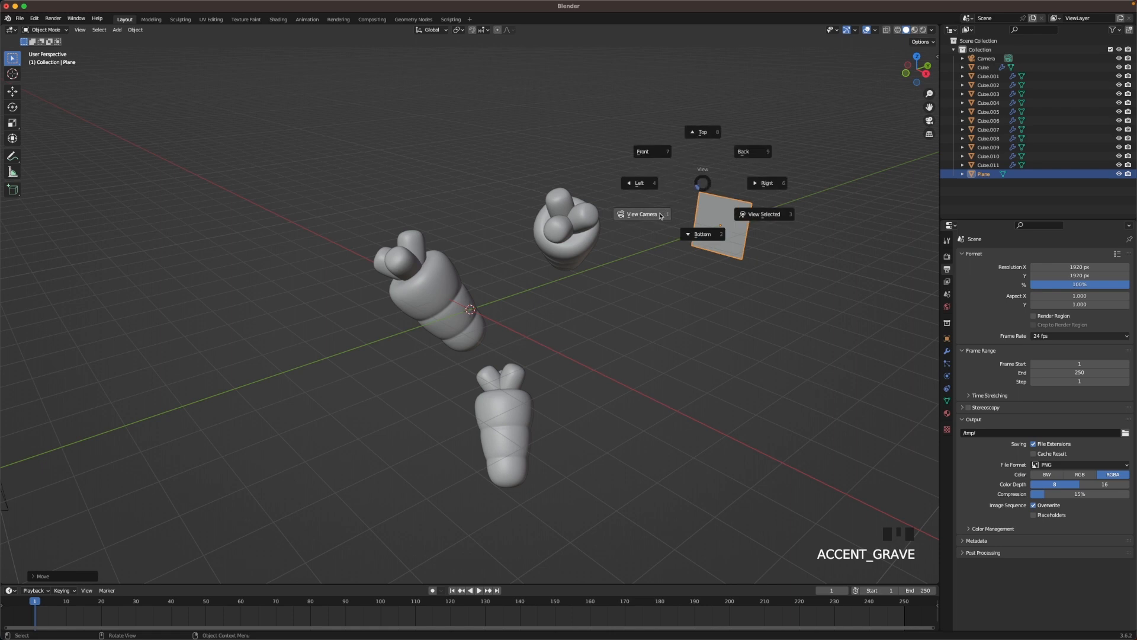
pyautogui.click(640, 213)
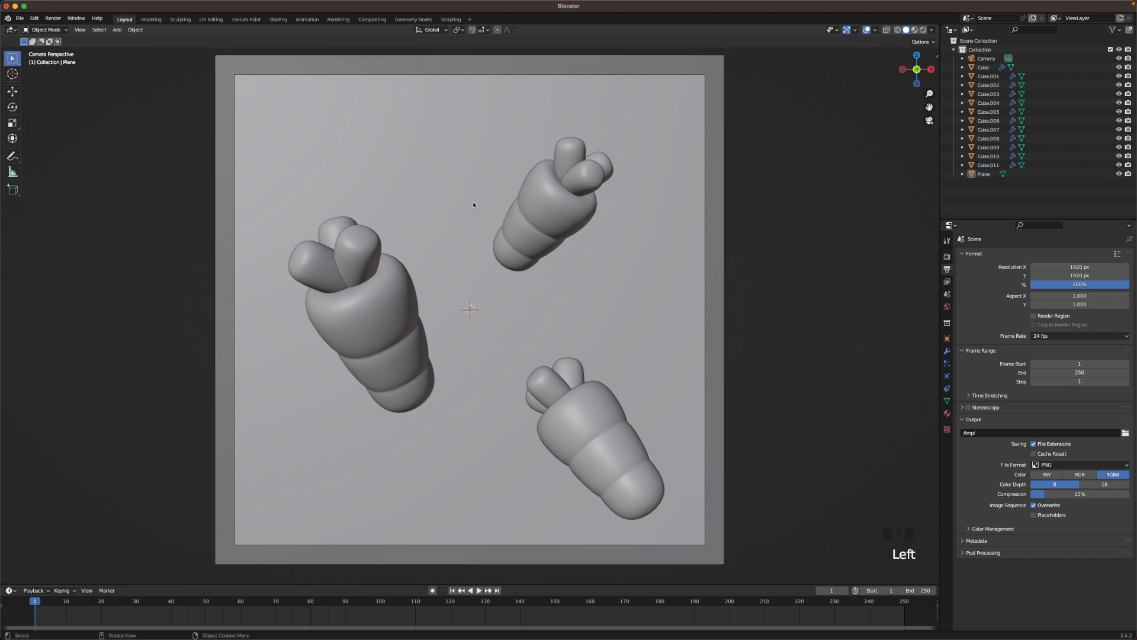
pyautogui.click(984, 173)
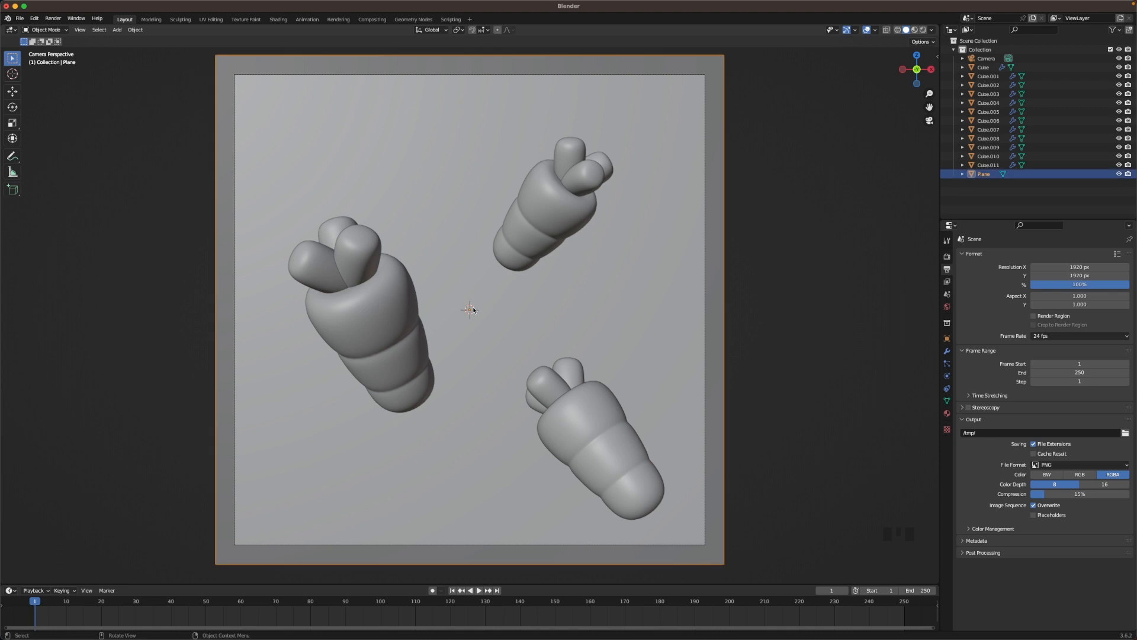
pyautogui.press('z')
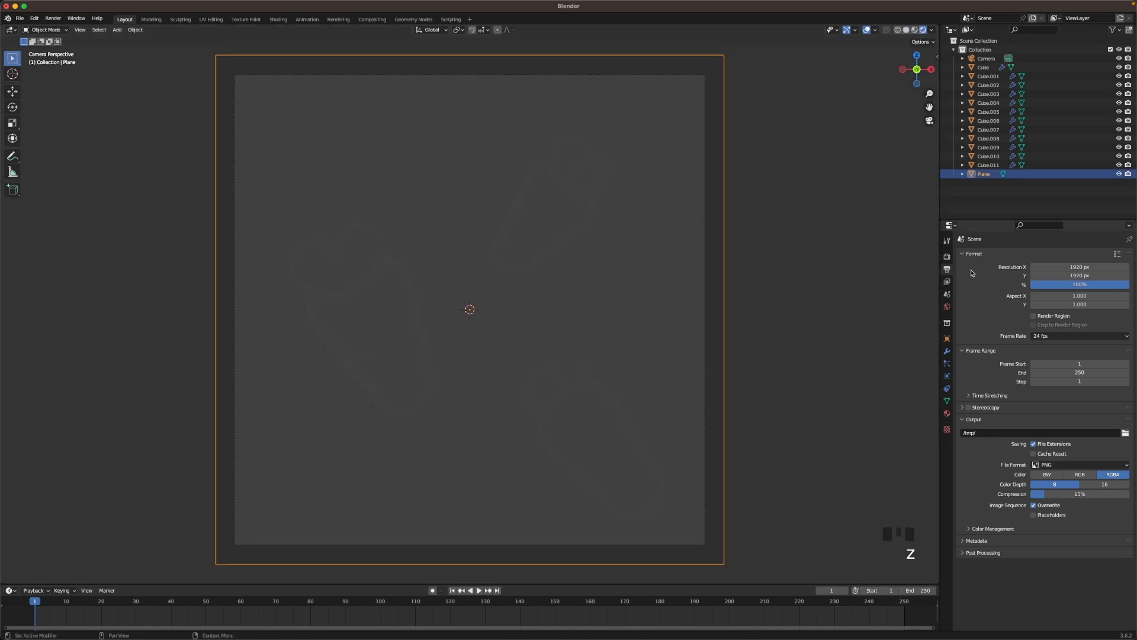
# Add an area light above the carrots and set its power to 1500 W.
pyautogui.press('shift+a')
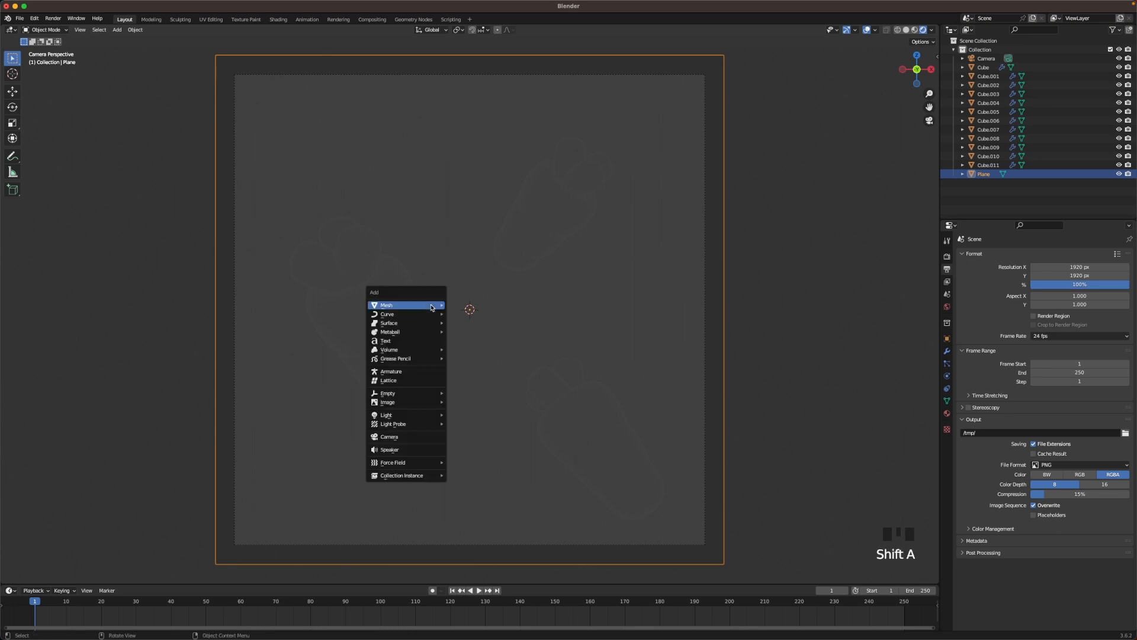
pyautogui.press('shift+a')
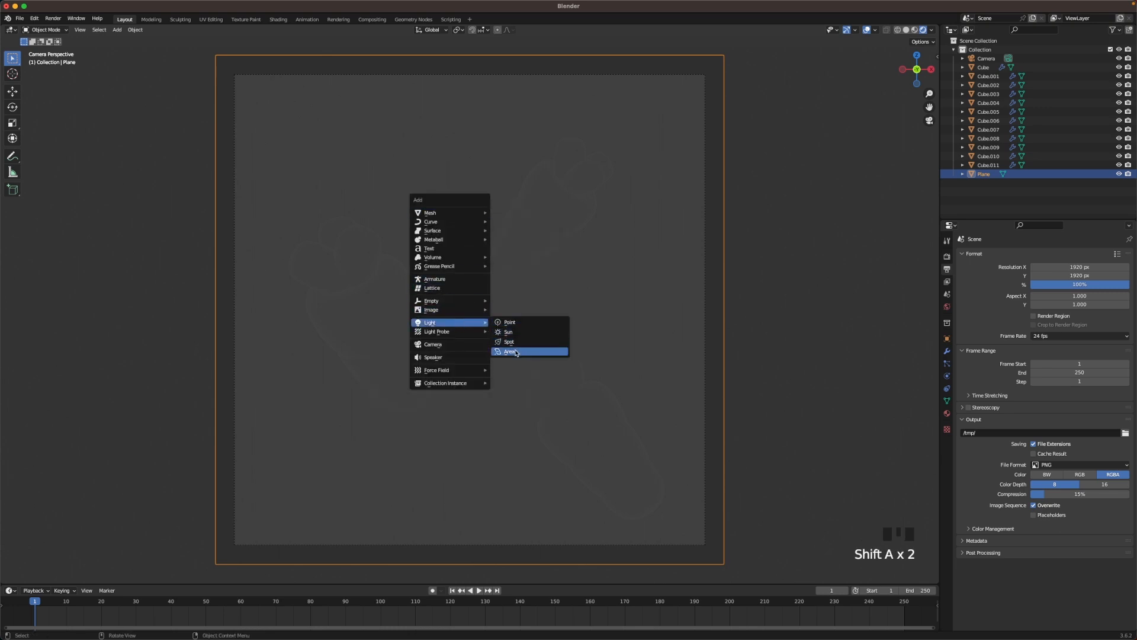
pyautogui.click(509, 351)
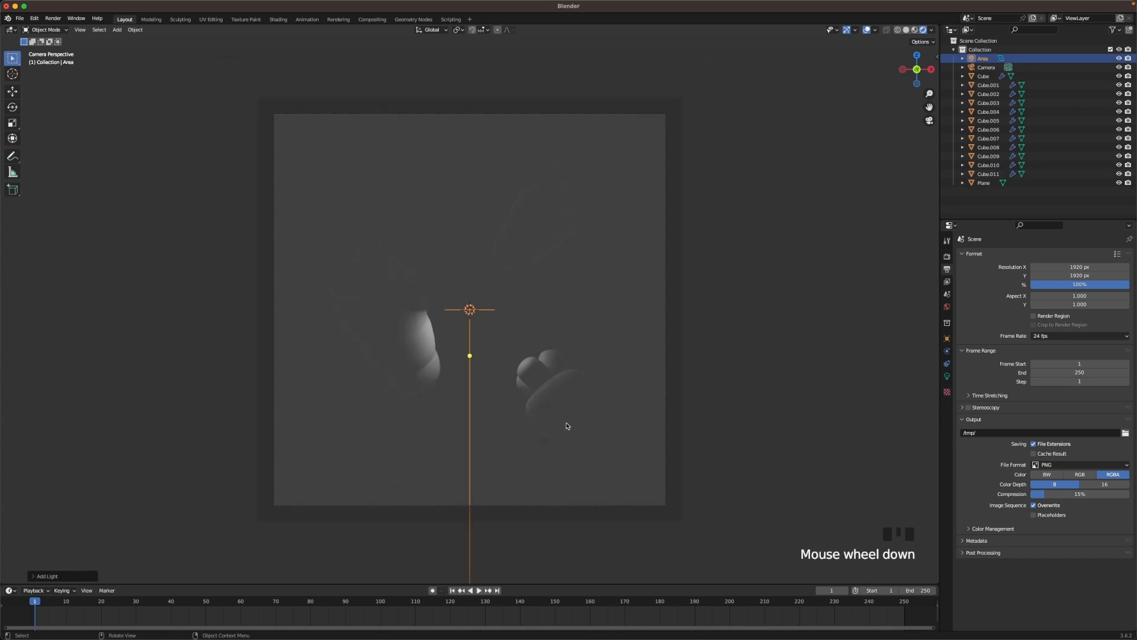
pyautogui.press('g')
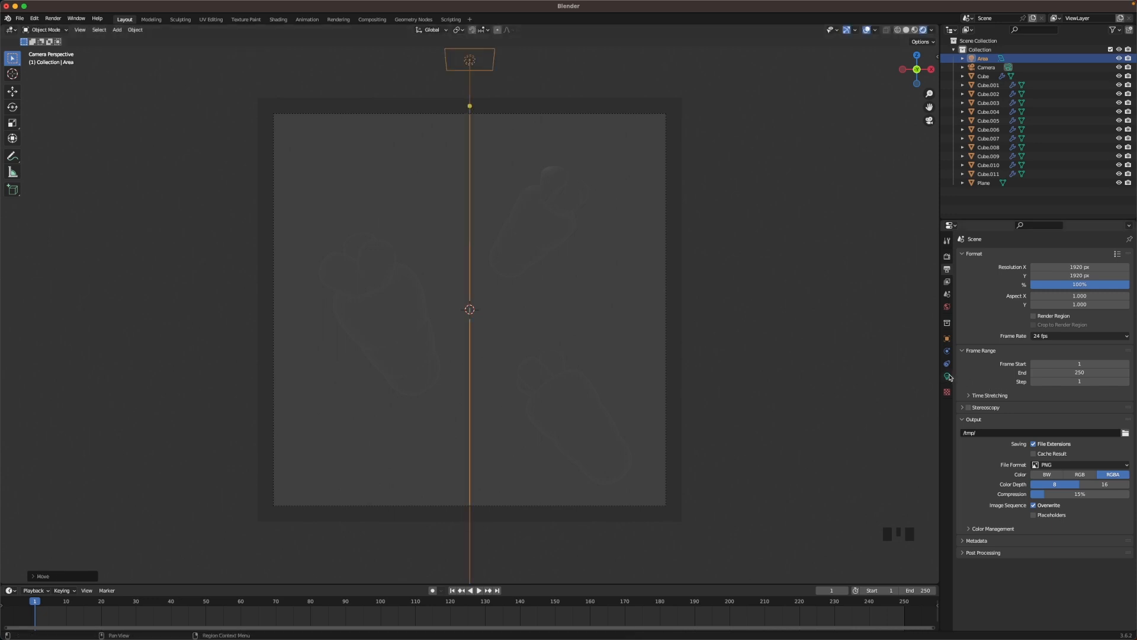
pyautogui.click(947, 375)
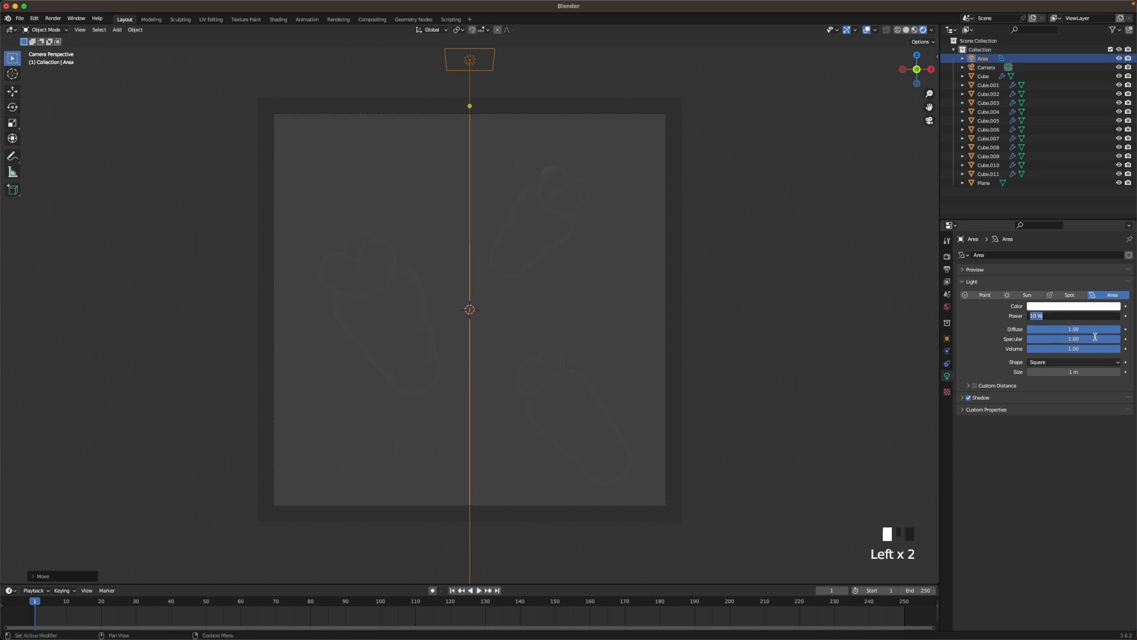
pyautogui.write('1500')
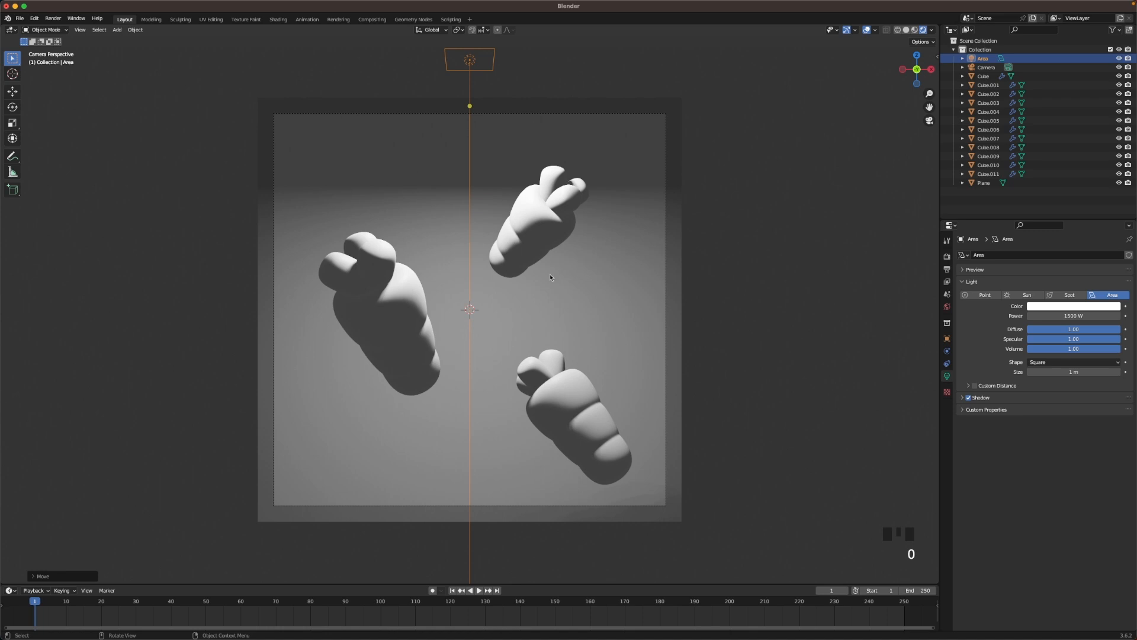
pyautogui.press('g')
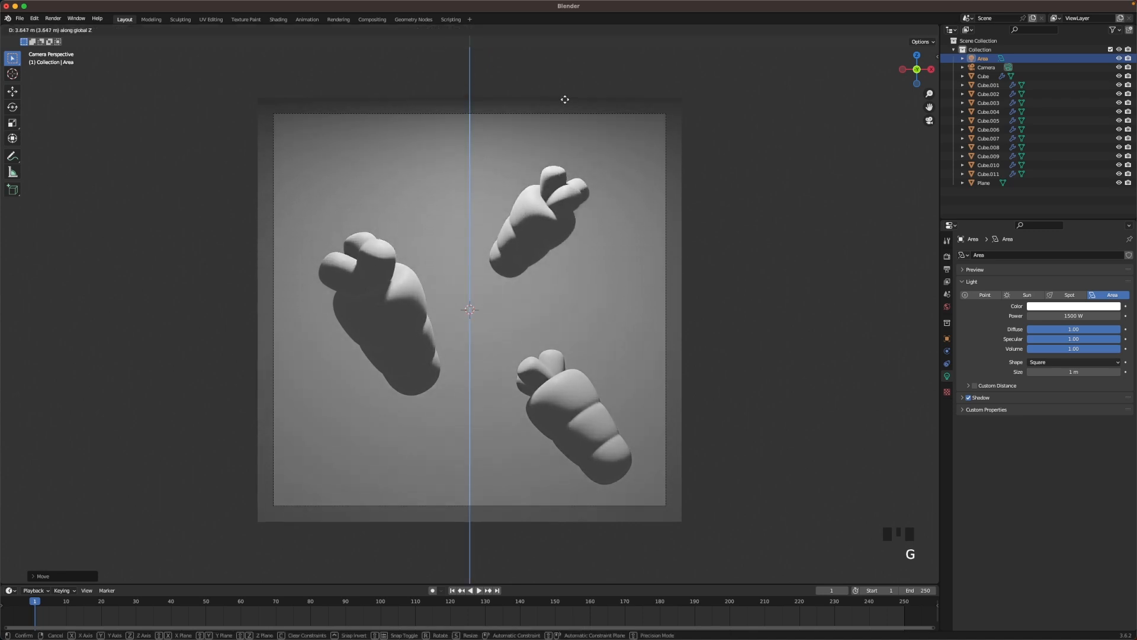
pyautogui.moveTo(566, 92)
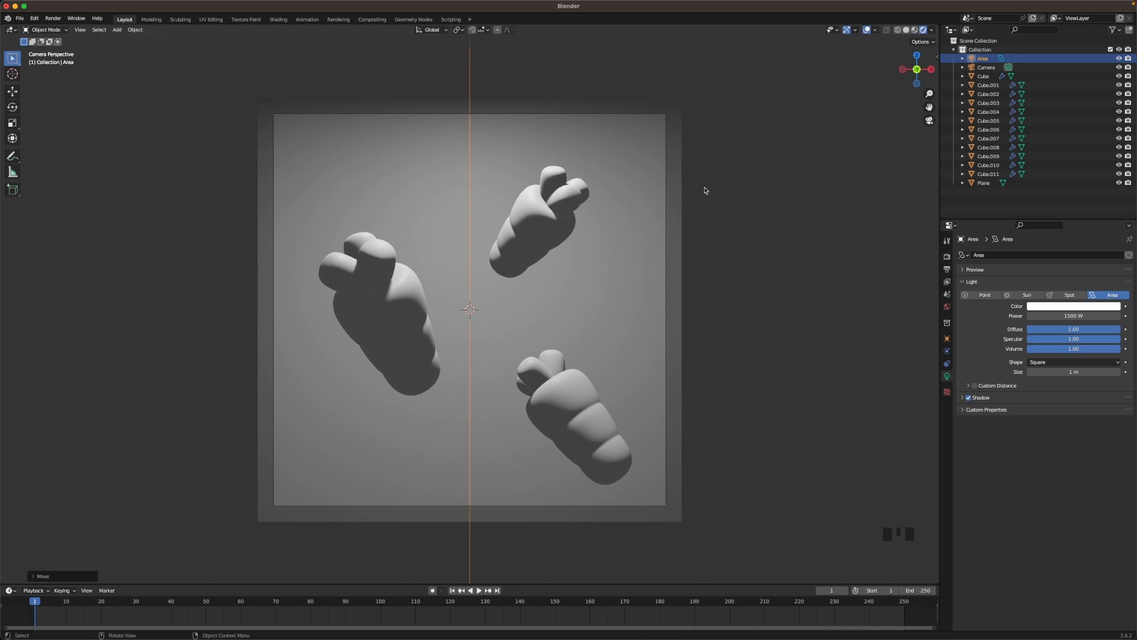
# Give the area light a warm light-peach colour.
pyautogui.scroll(-3)
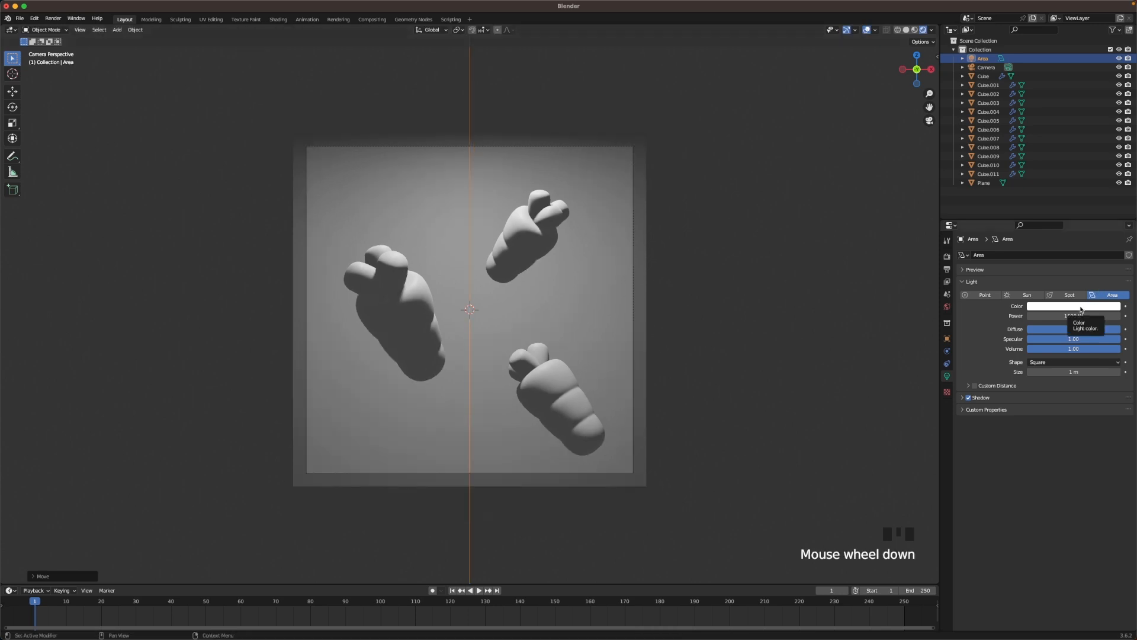
pyautogui.click(1074, 305)
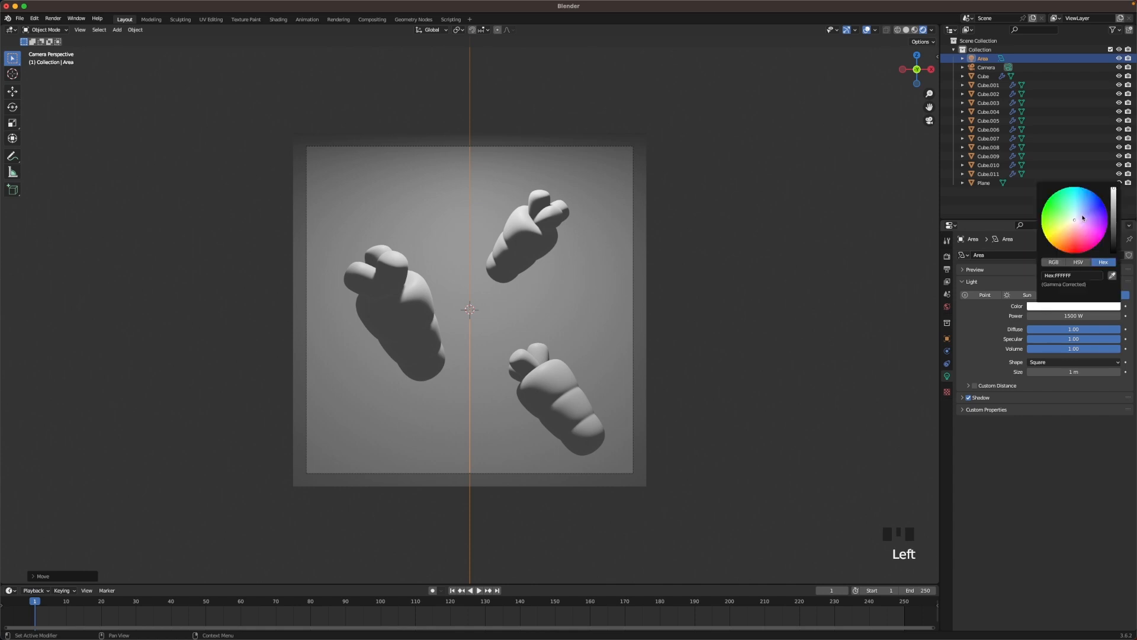
pyautogui.click(1074, 223)
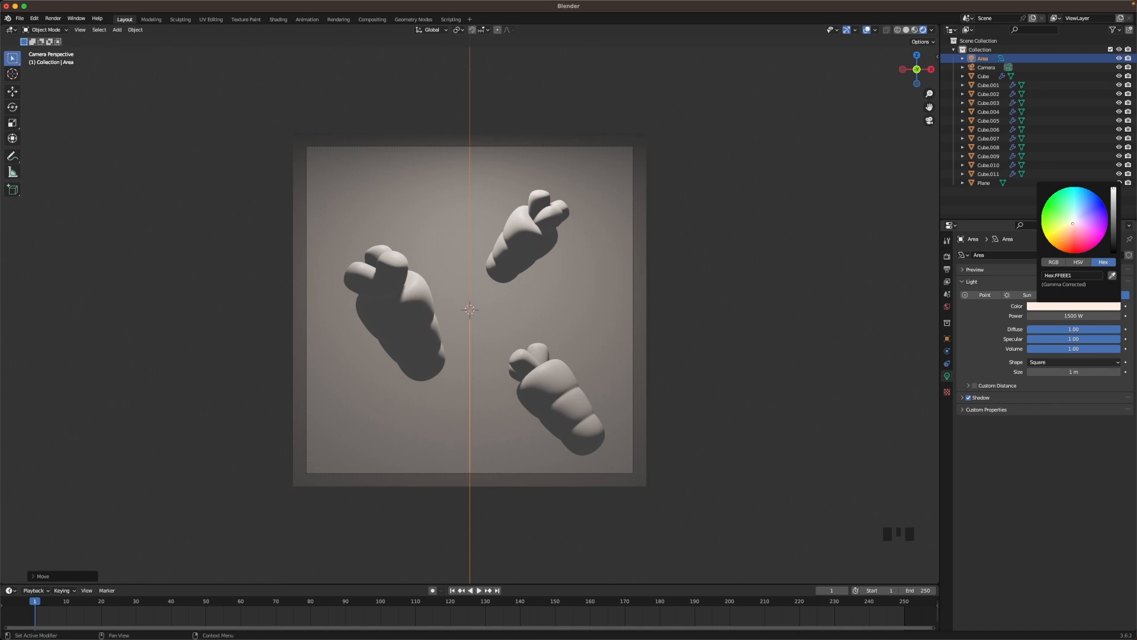
pyautogui.click(693, 286)
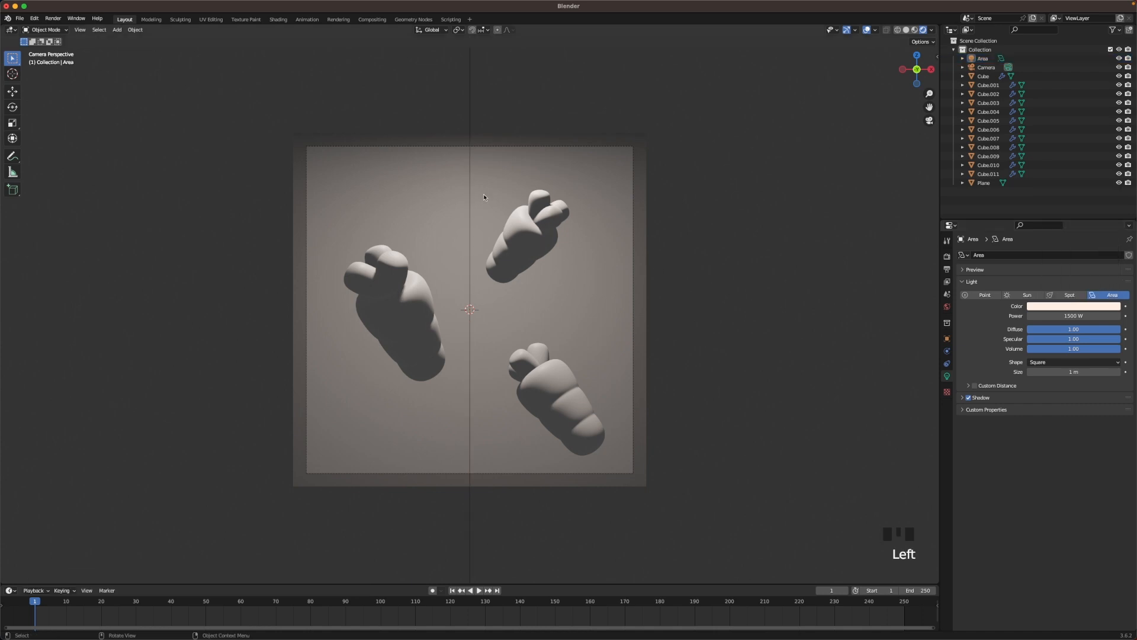
# Duplicate the area light and angle the copy down onto the carrots from the side.
pyautogui.press('period')
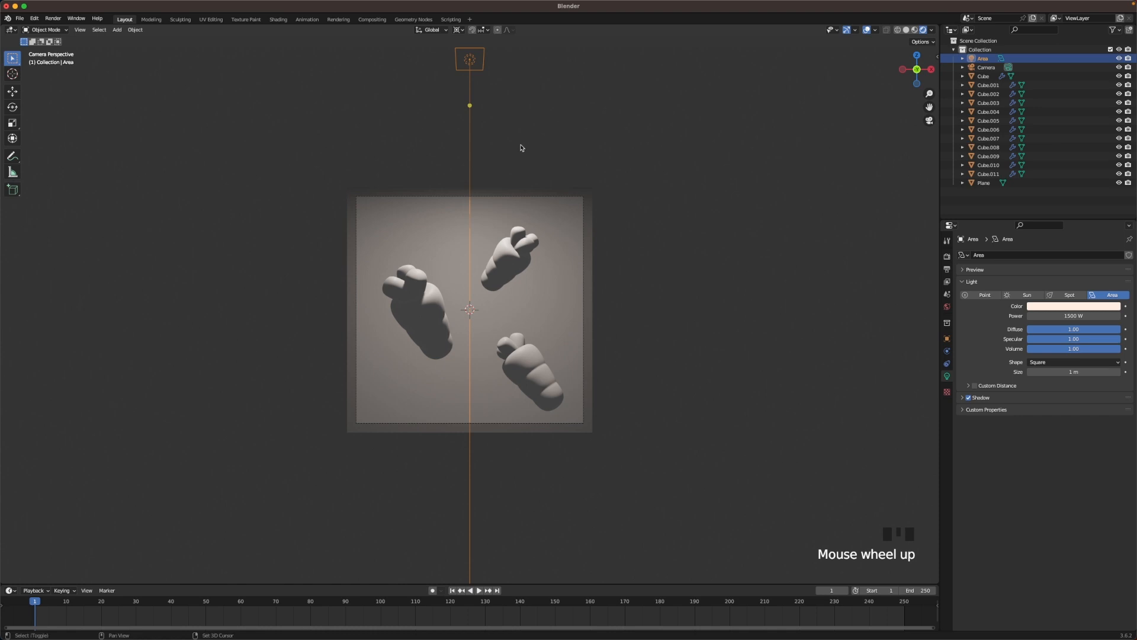
pyautogui.press('shift+d')
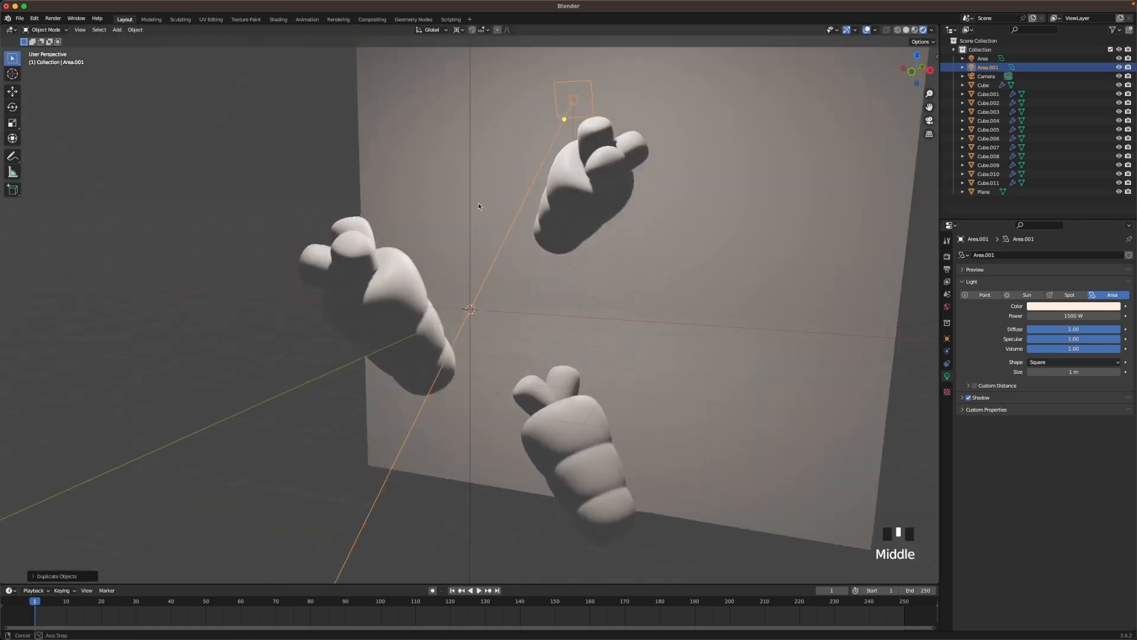
pyautogui.scroll(-3)
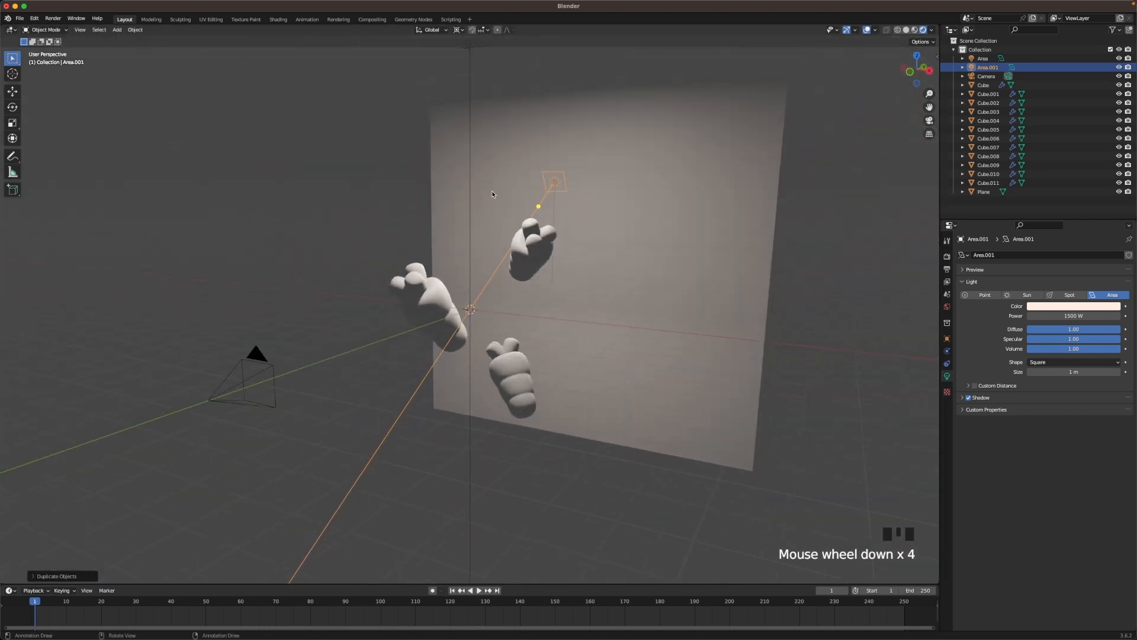
pyautogui.press('r')
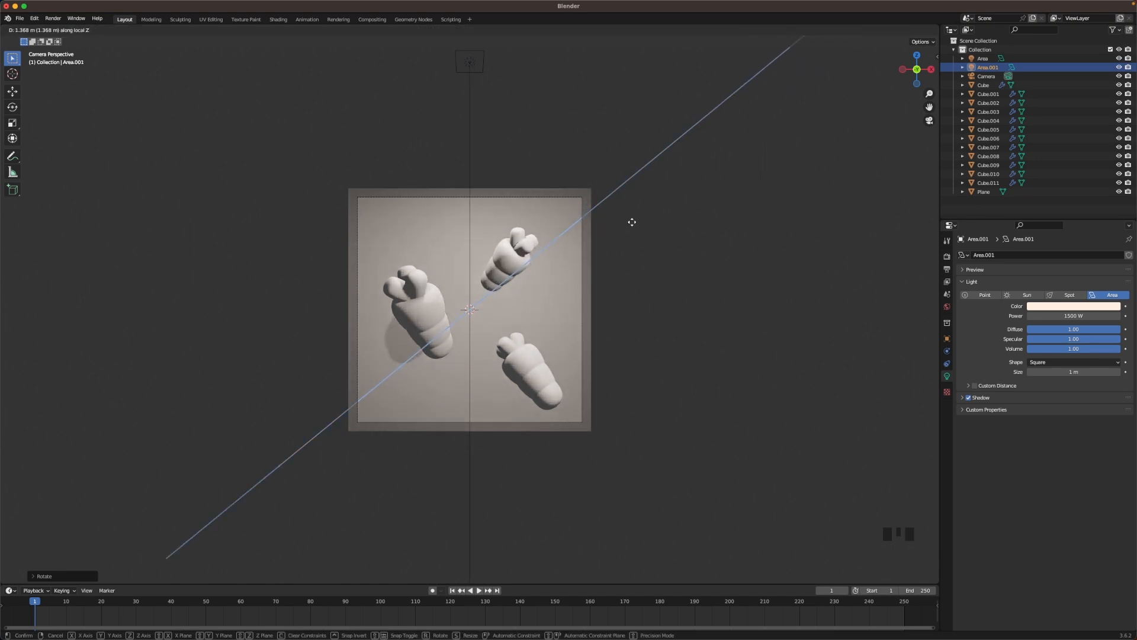
pyautogui.moveTo(637, 221)
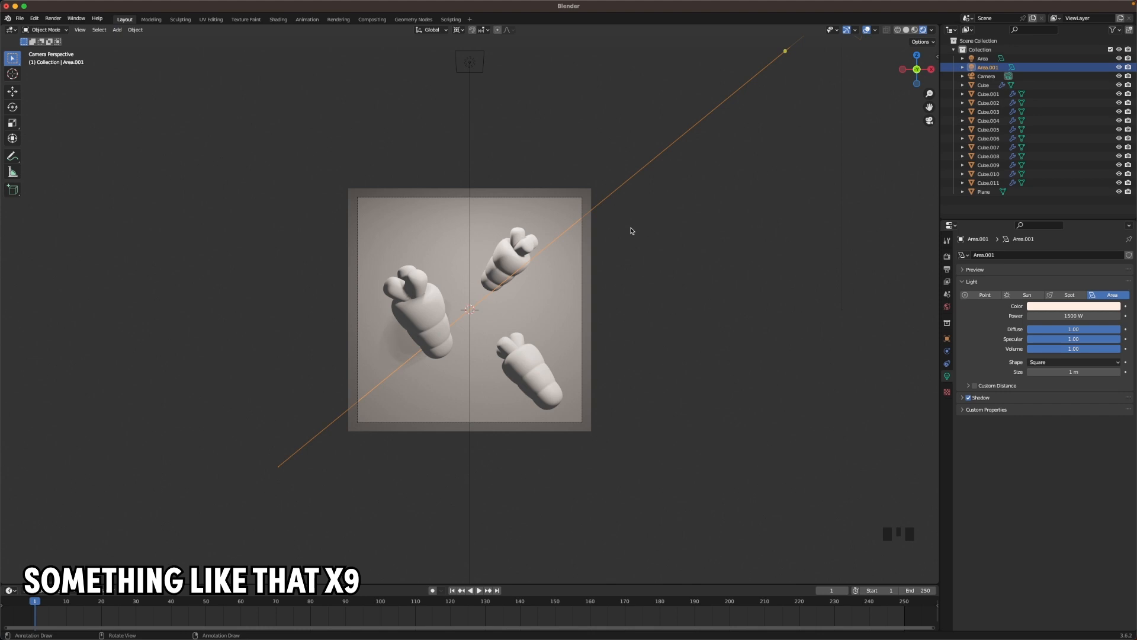
pyautogui.scroll(3)
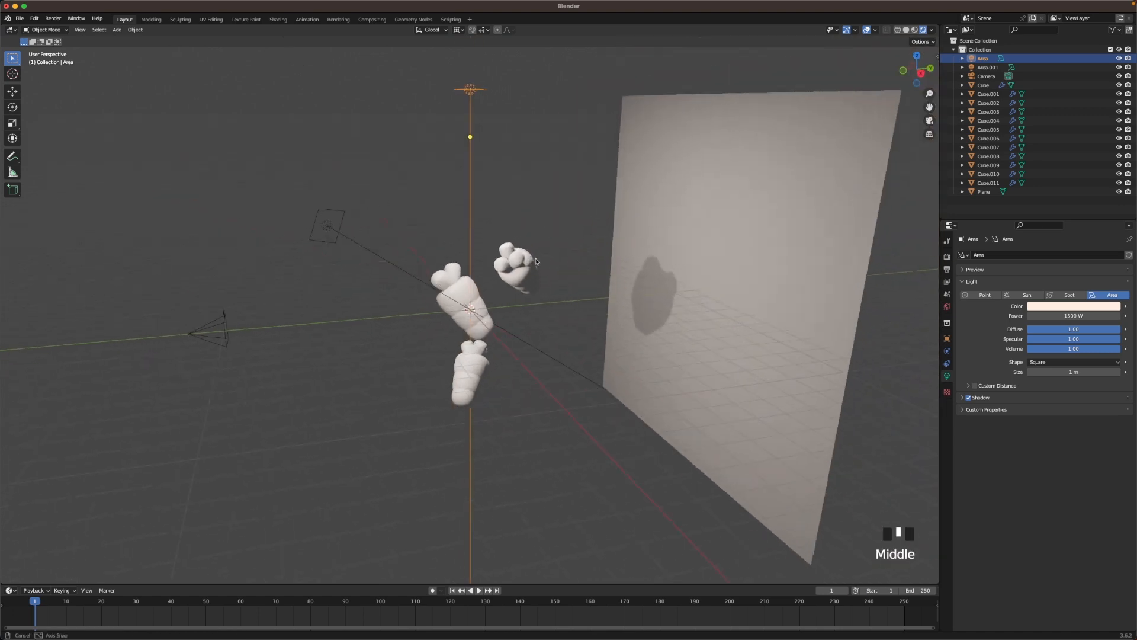
# Duplicate the first area light, move and tilt the copy above the upper-right carrot, and check the camera view.
pyautogui.press('shift+d')
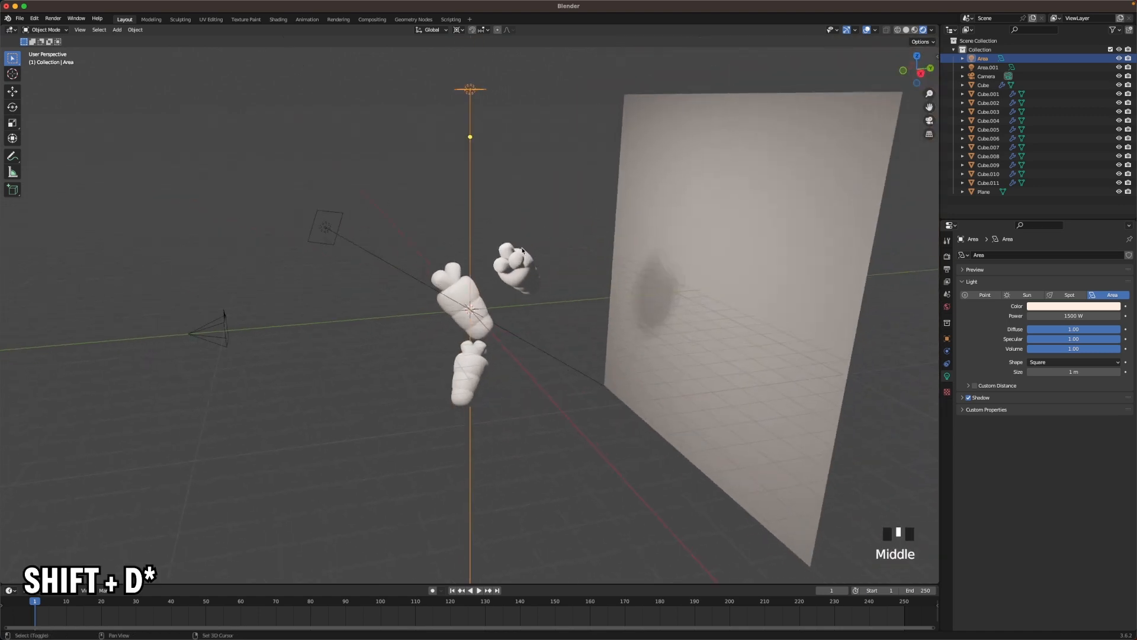
pyautogui.press('shift+d')
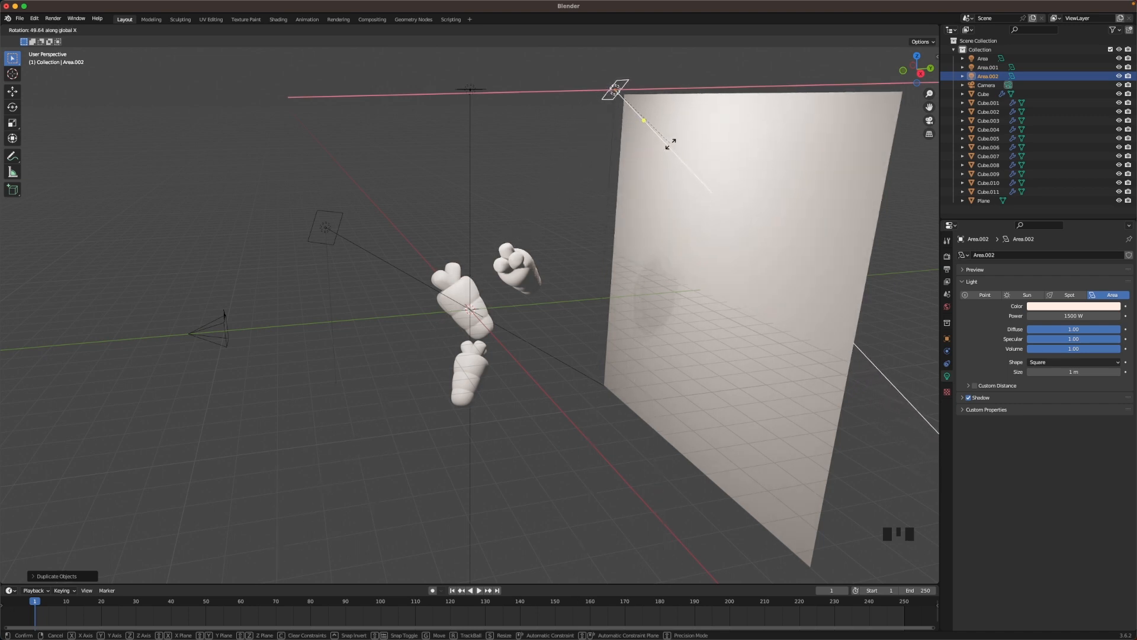
pyautogui.press('g')
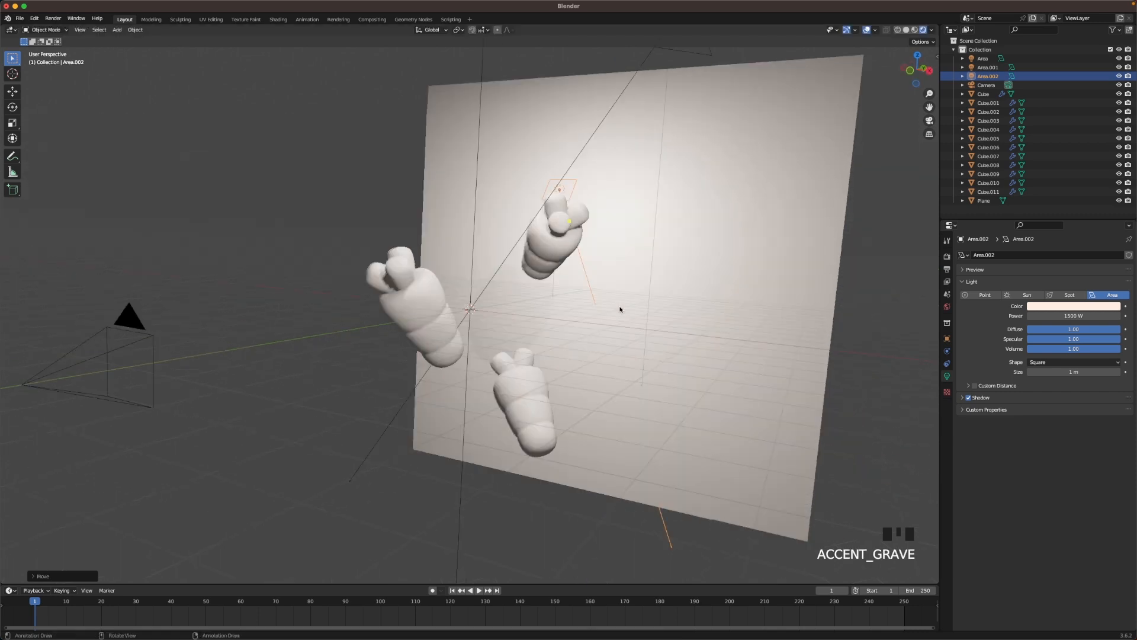
pyautogui.scroll(3)
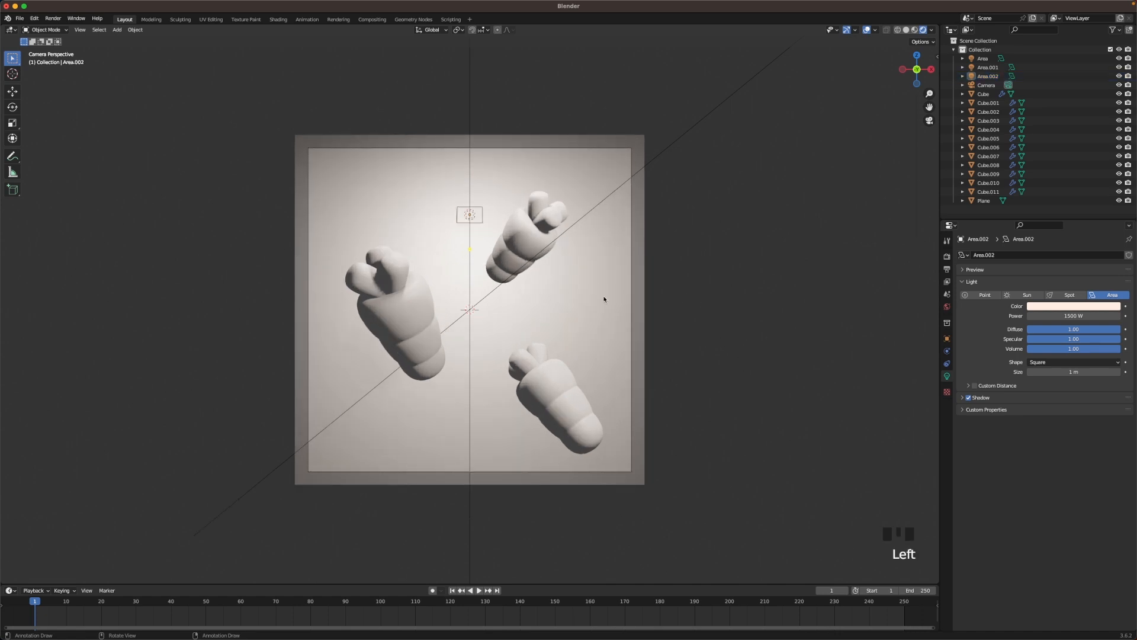
# Select the backdrop plane, name its material 'Background' and set its base colour to peach.
pyautogui.click(984, 201)
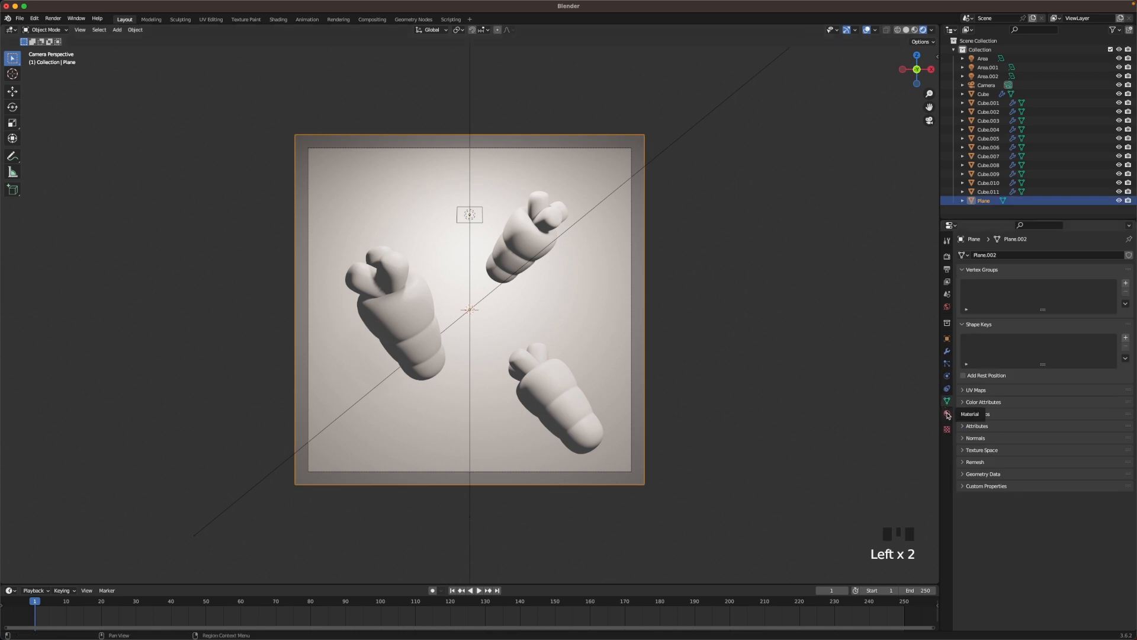
pyautogui.click(947, 415)
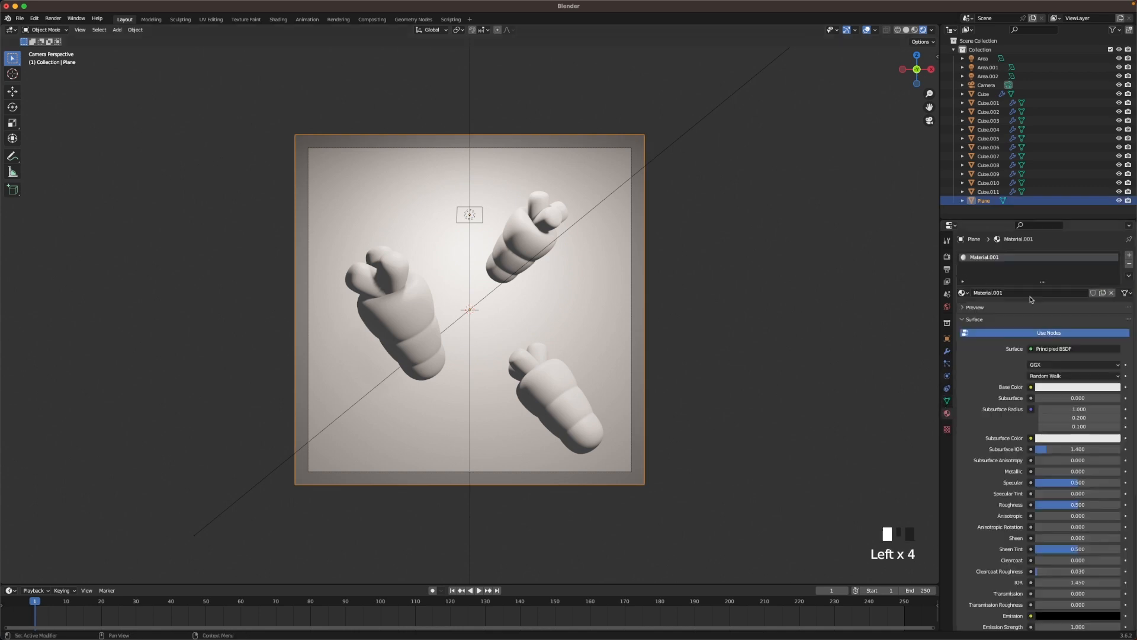
pyautogui.doubleClick(988, 293)
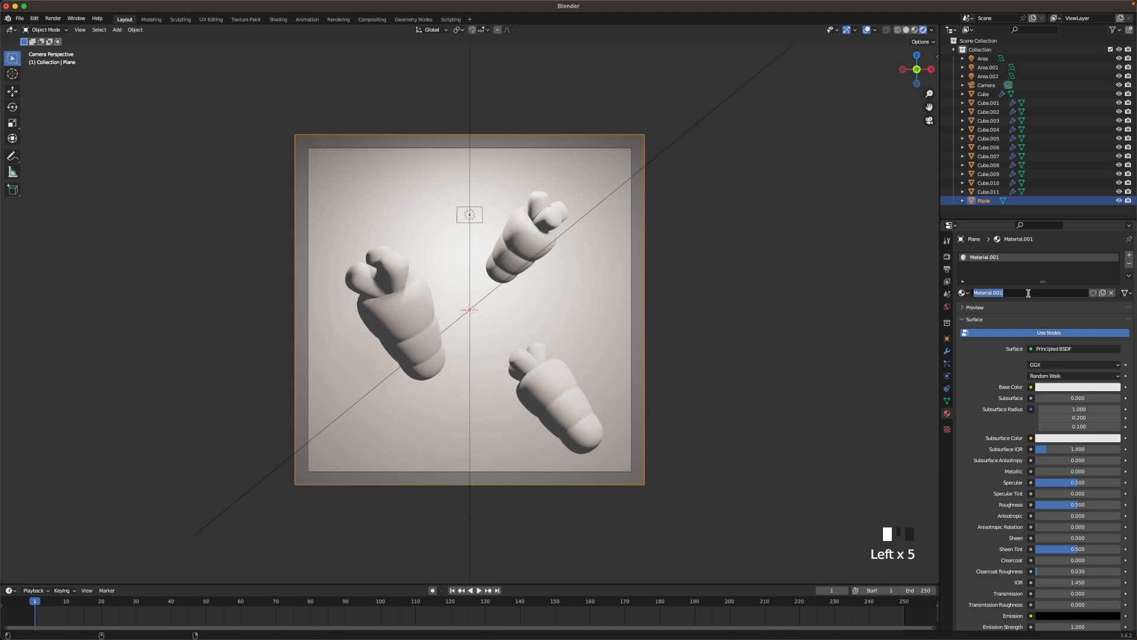
pyautogui.write('Background')
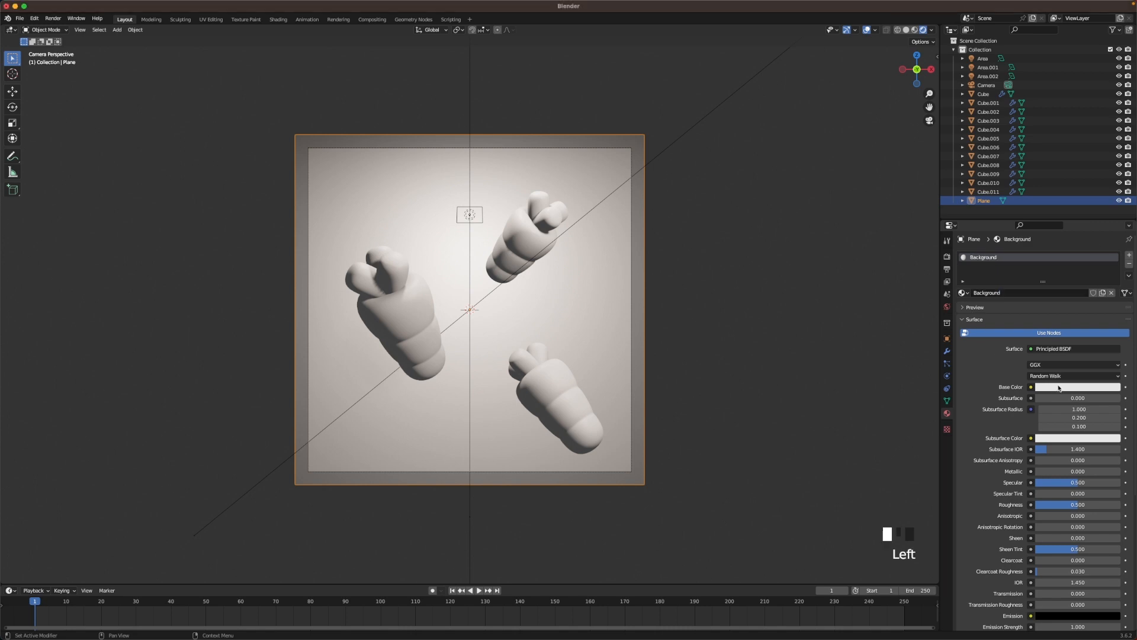
pyautogui.click(1078, 387)
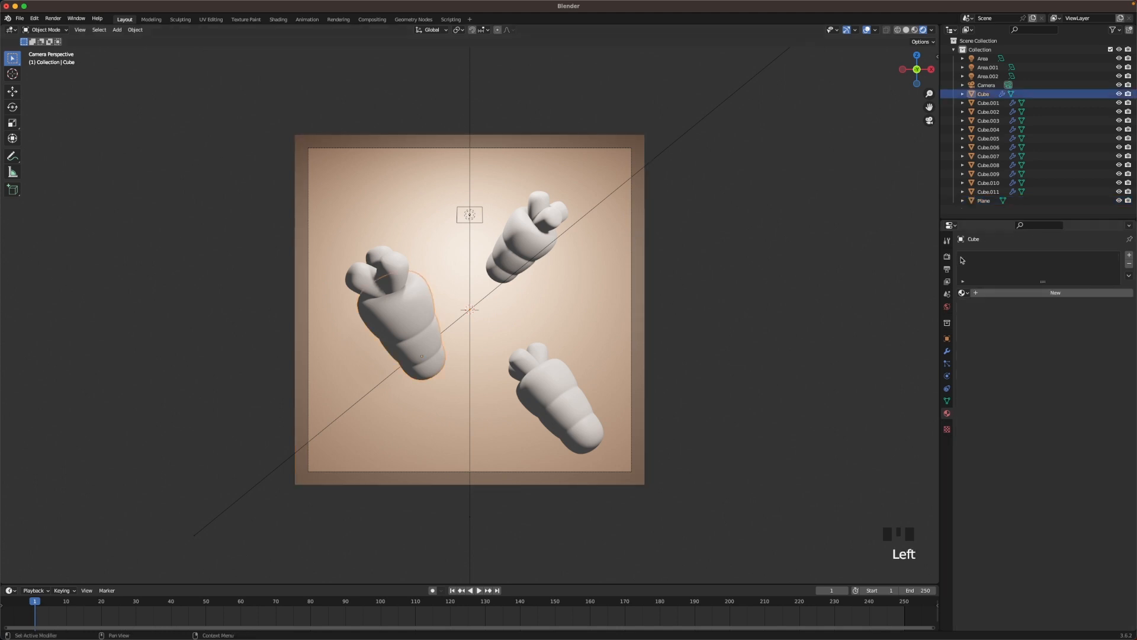
# Create an 'Orange' material with base colour FF7C41 for the carrot bodies and set the Green material's colour for the leaf tops.
pyautogui.click(1055, 292)
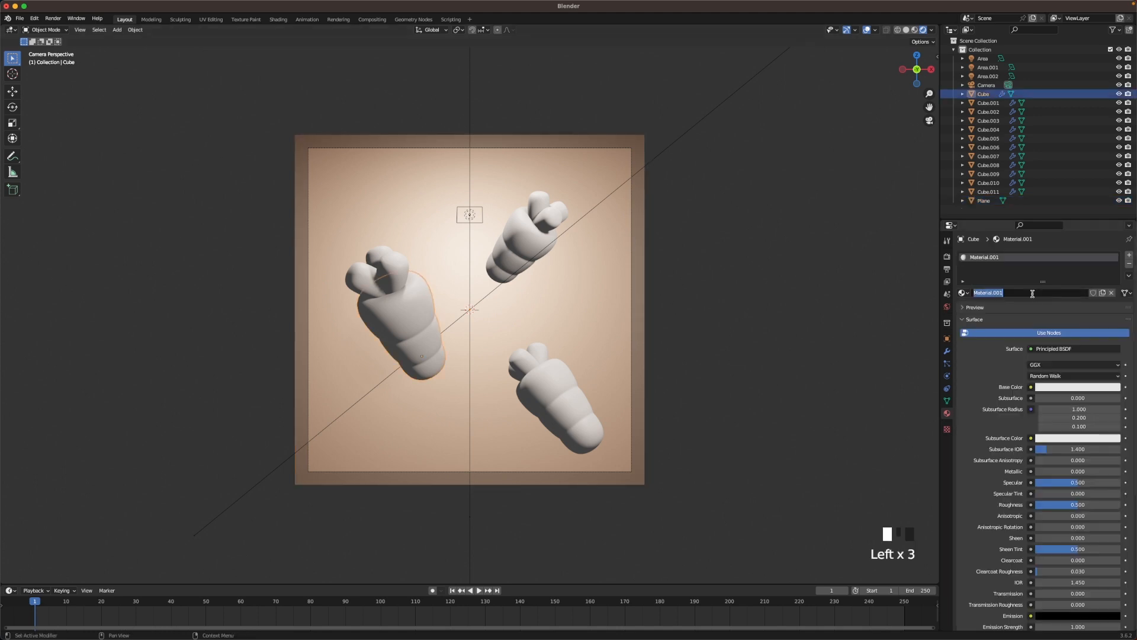
pyautogui.write('Orange')
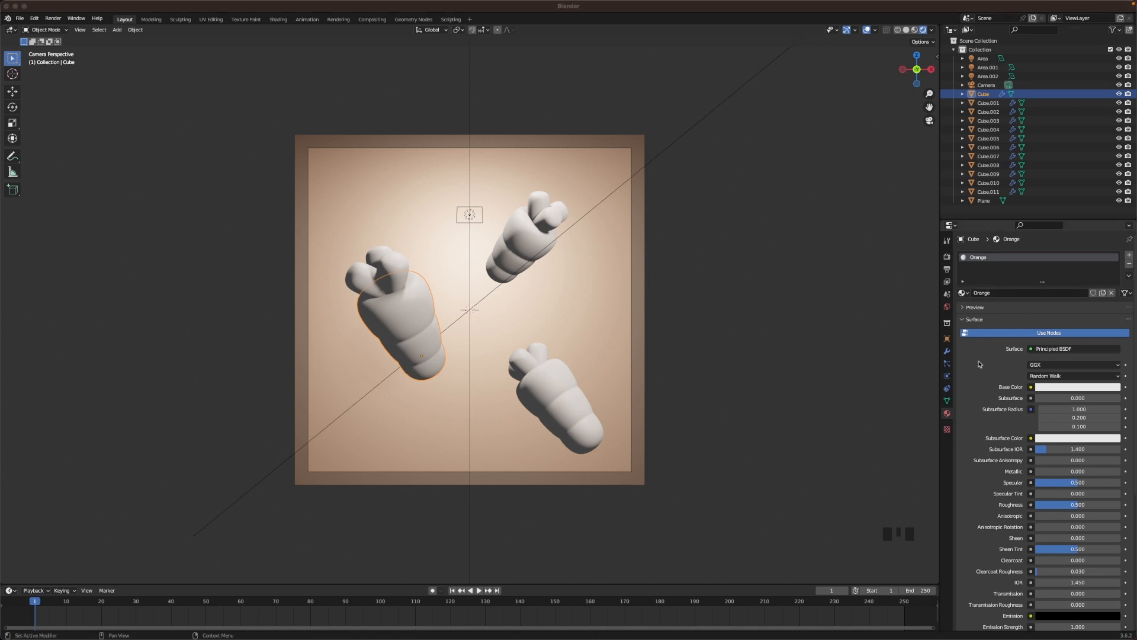
pyautogui.click(1078, 386)
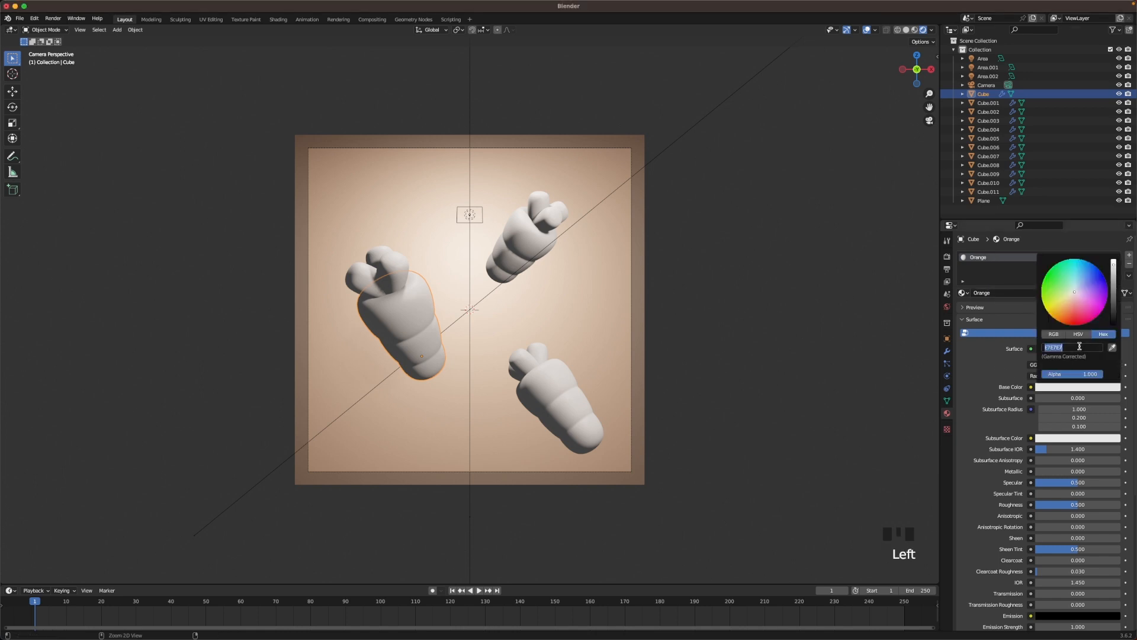
pyautogui.write('FF7C41')
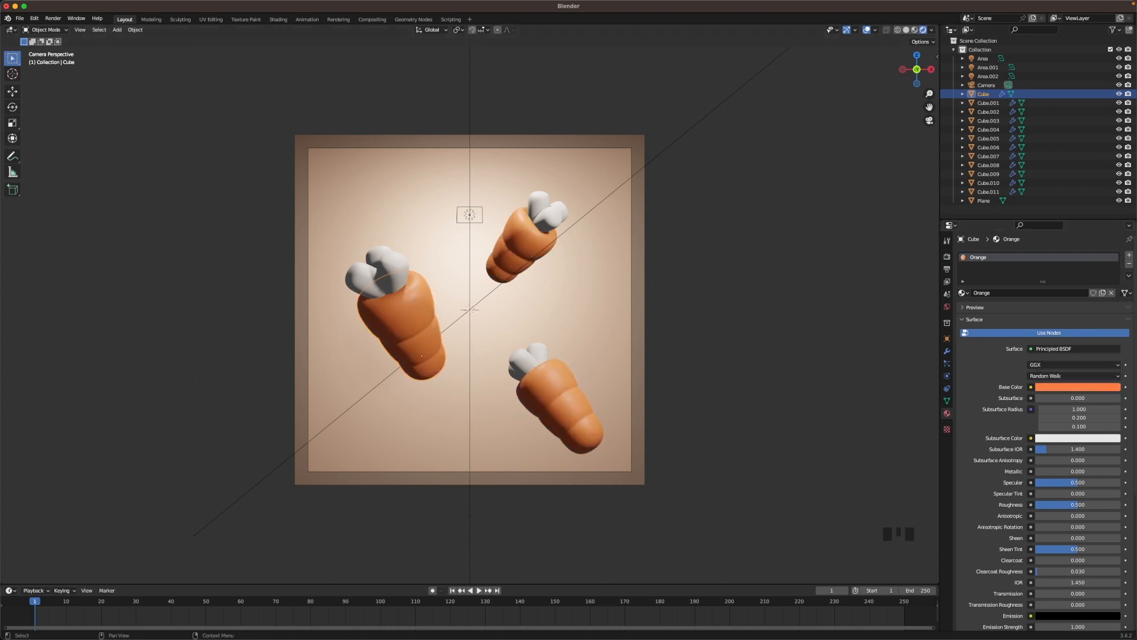
pyautogui.click(366, 280)
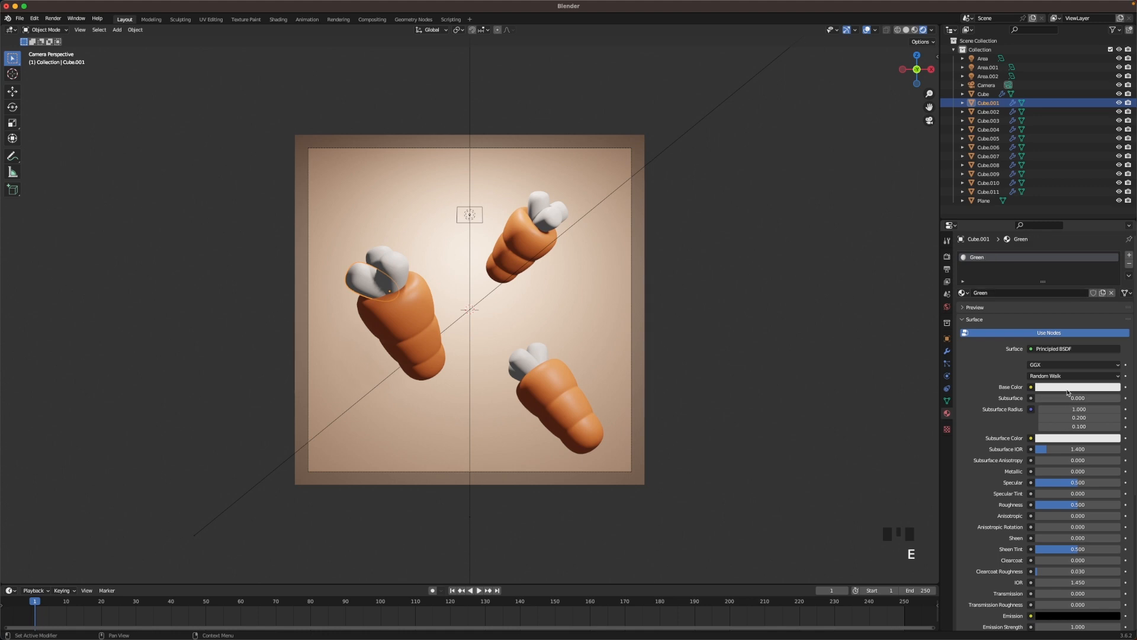
pyautogui.click(1078, 386)
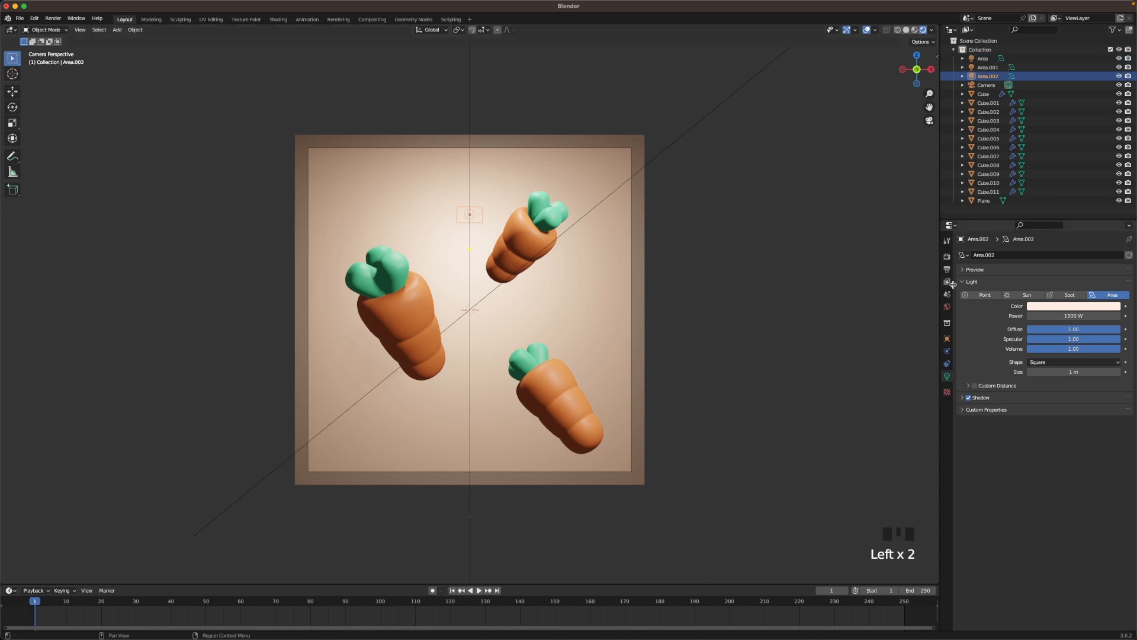
# Check the third area light's colour, then bring up the scene's Render Properties showing Eevee.
pyautogui.click(1075, 305)
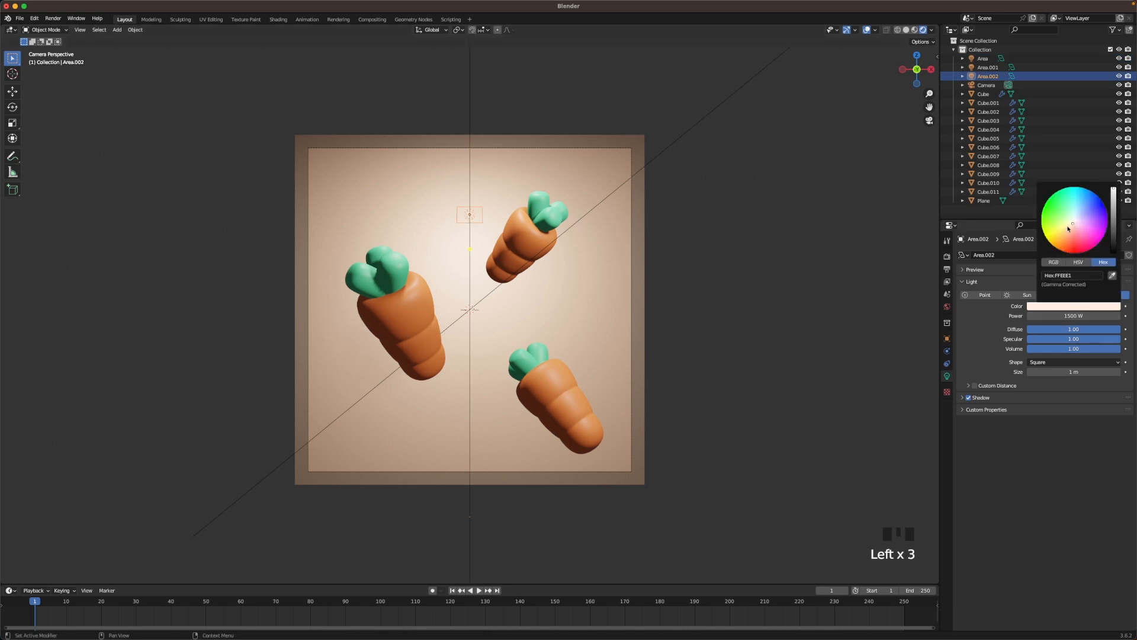
pyautogui.click(1072, 225)
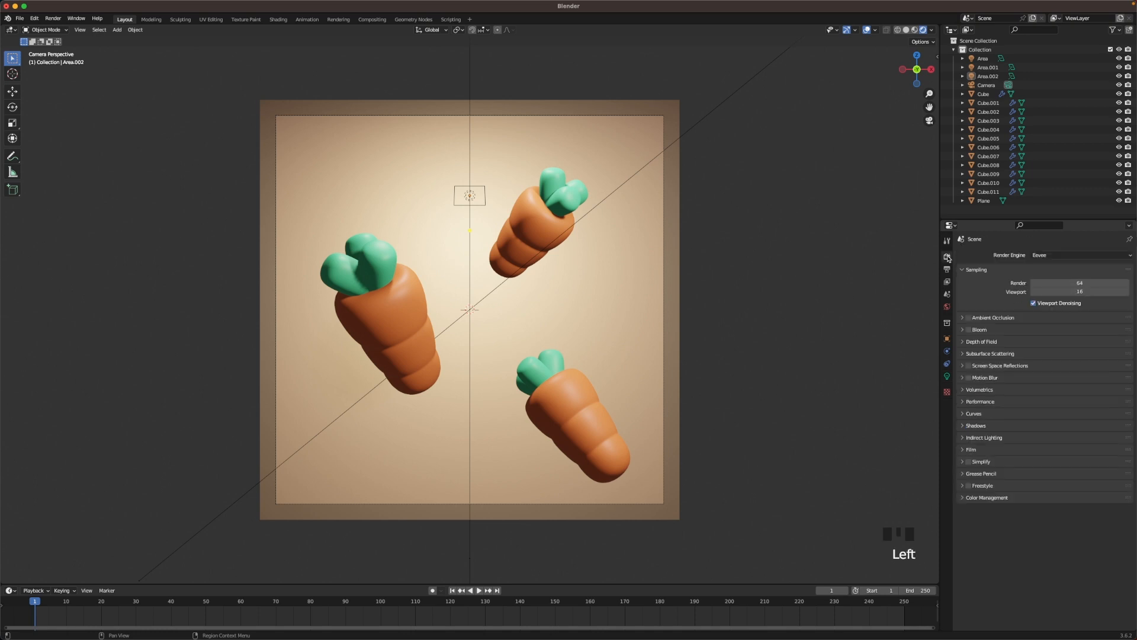
# Set the render engine to Cycles and the colour management look to High Contrast.
pyautogui.click(1079, 255)
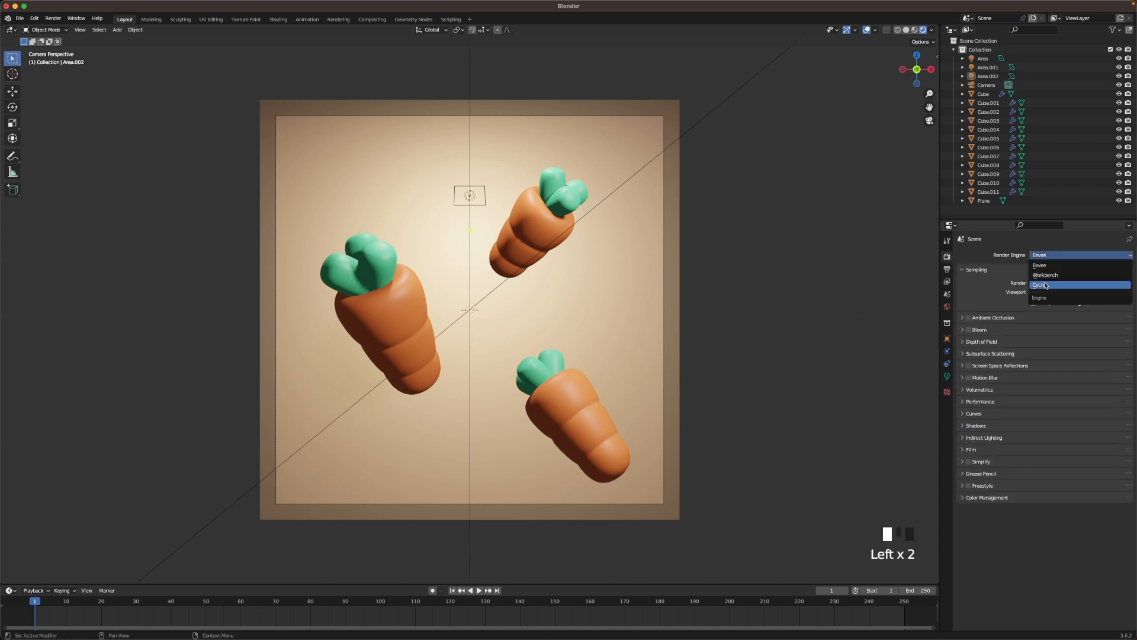
pyautogui.click(1045, 284)
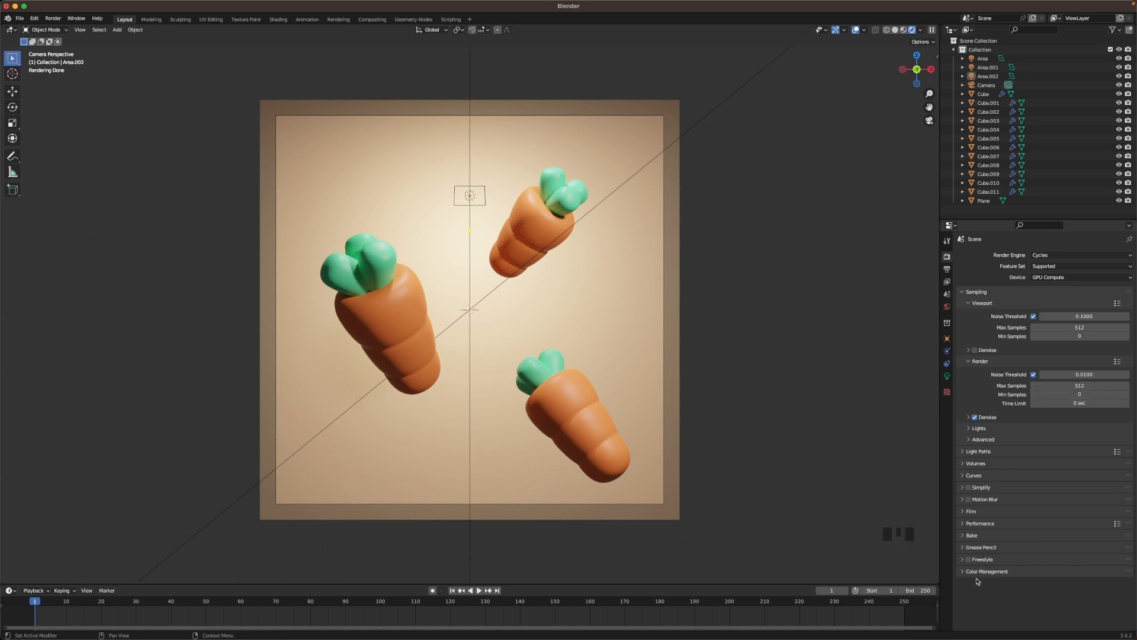
pyautogui.scroll(-3)
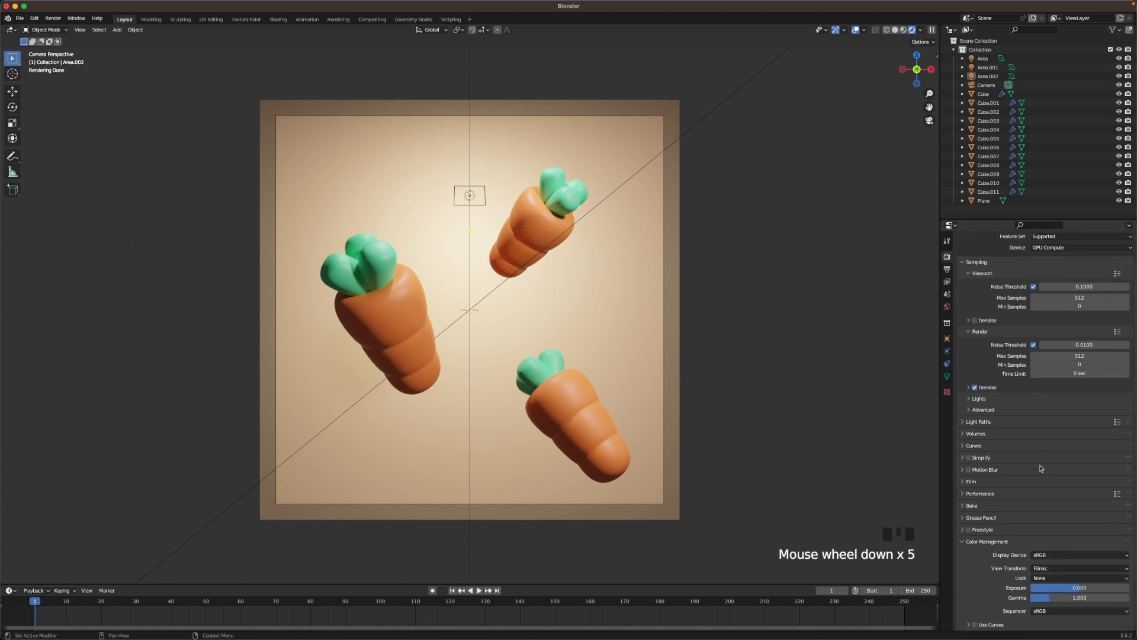
pyautogui.click(1080, 577)
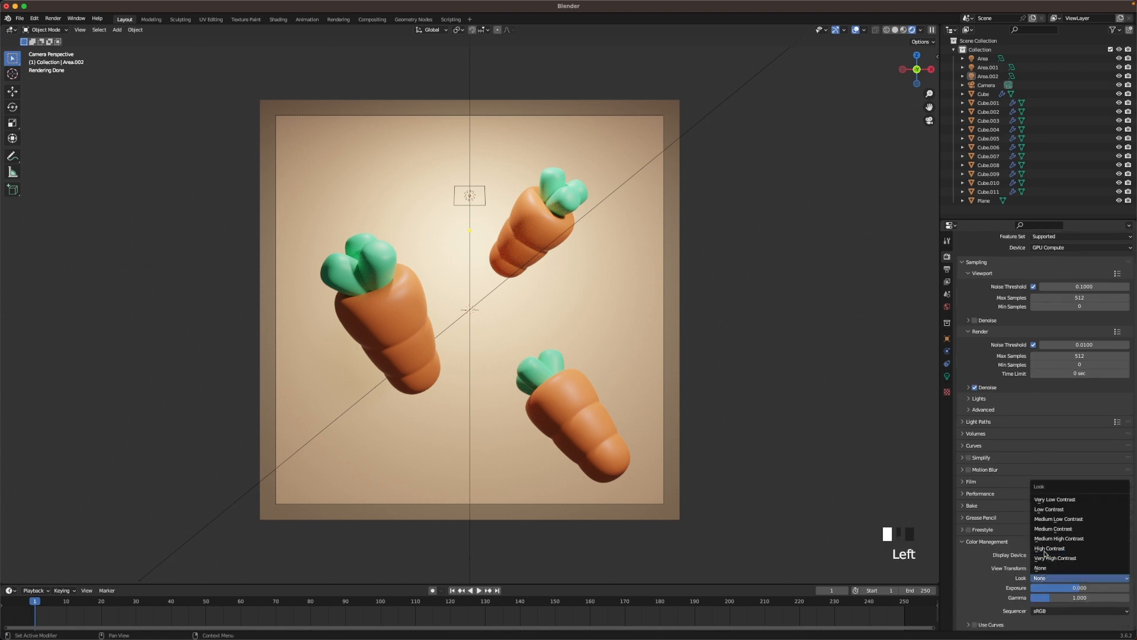
pyautogui.click(1059, 538)
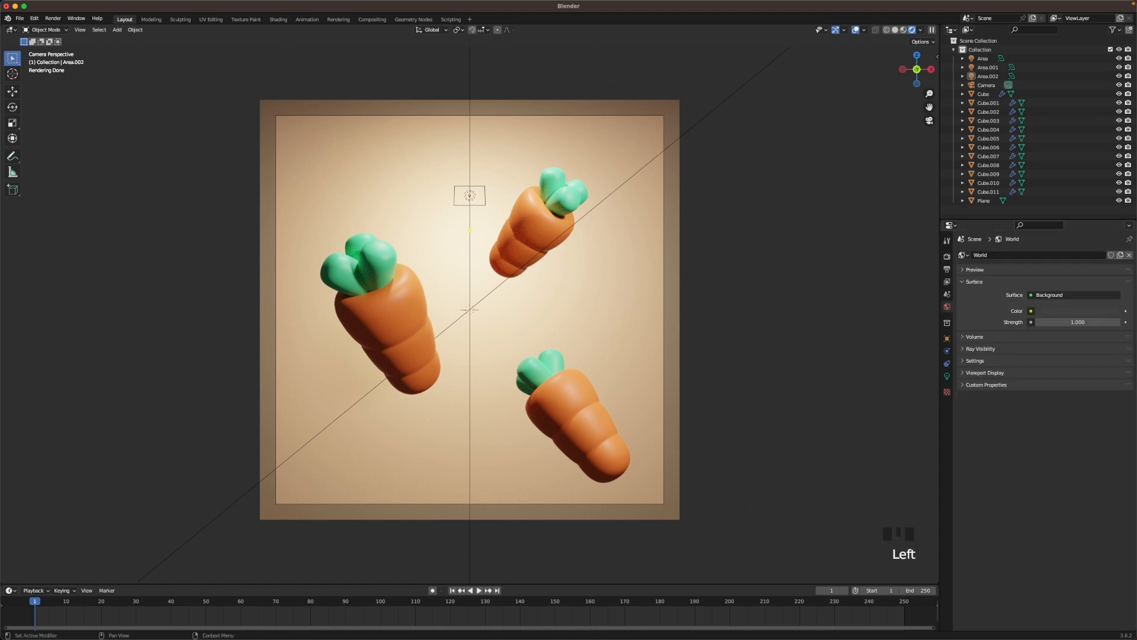
# Set the world colour to B6785C and raise the third area light's power to 1750 W.
pyautogui.click(1030, 310)
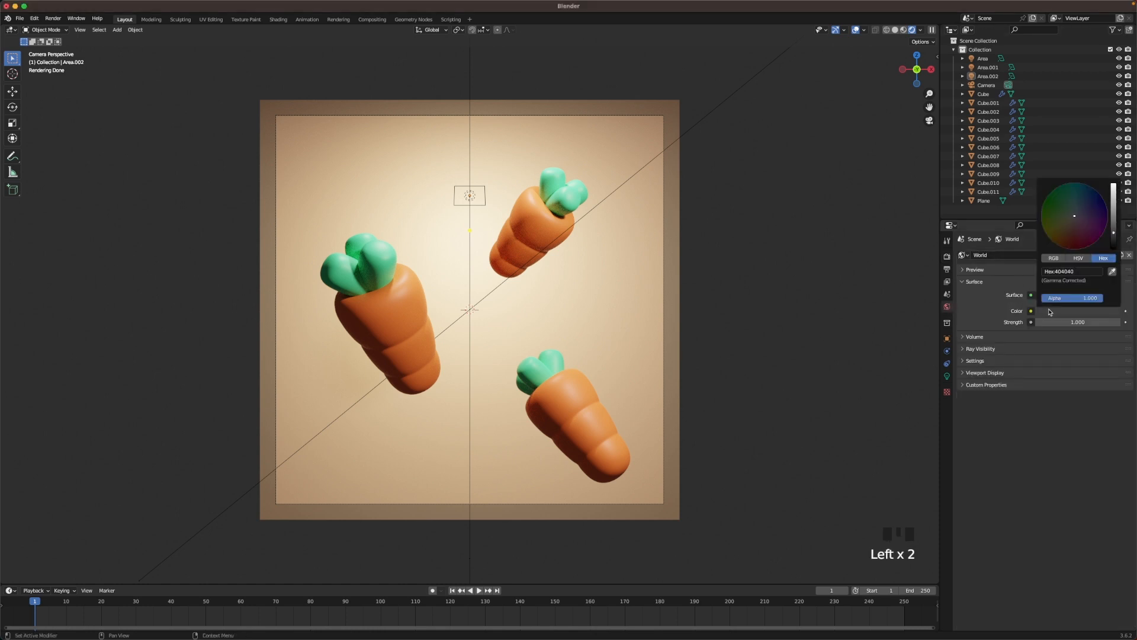
pyautogui.write('B6785C')
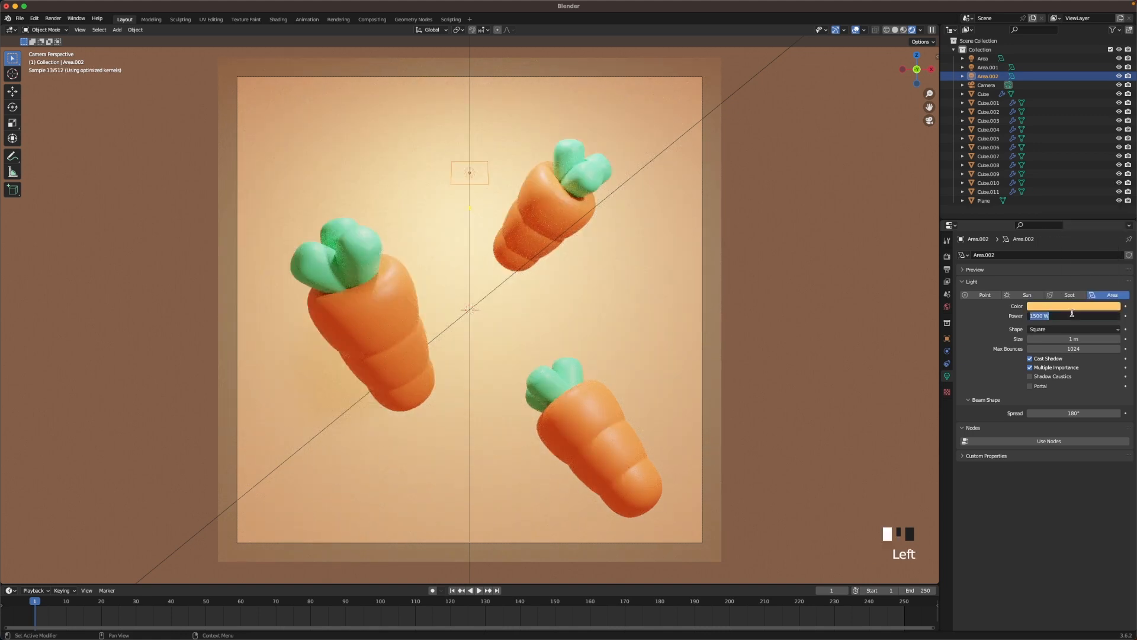
pyautogui.write('1750')
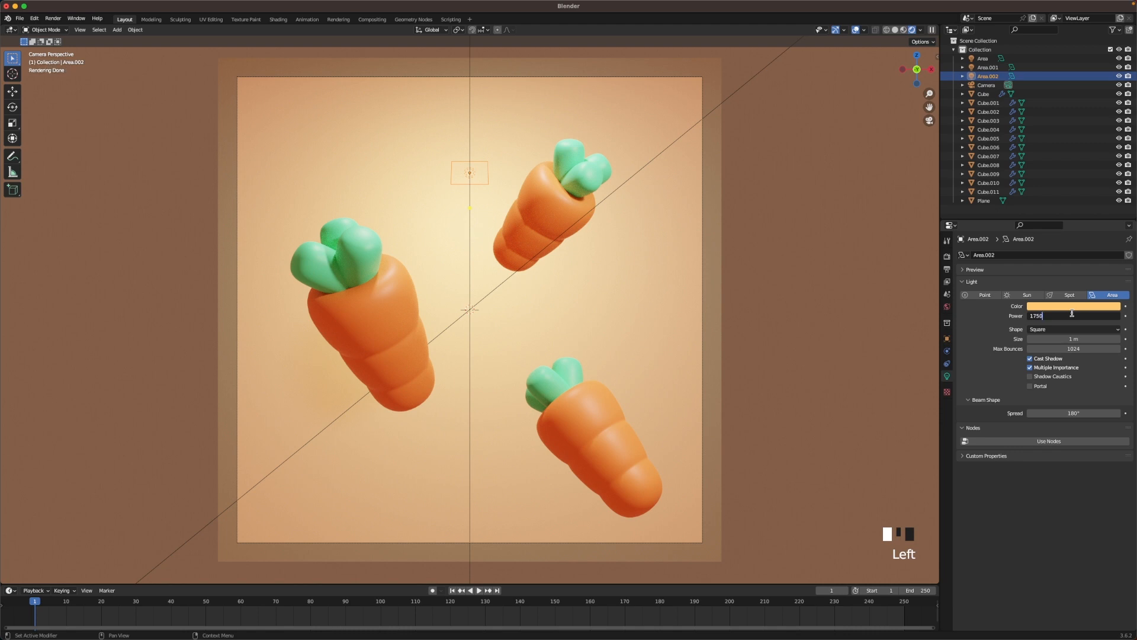